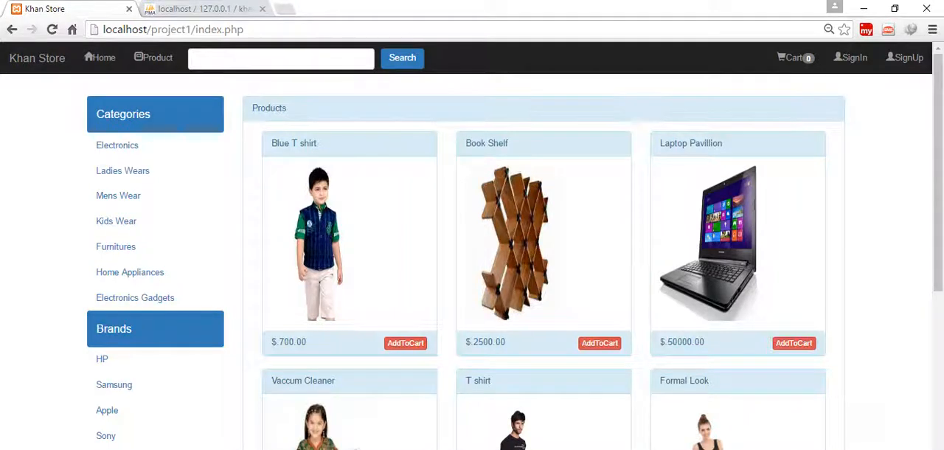
mouse_move(524, 350)
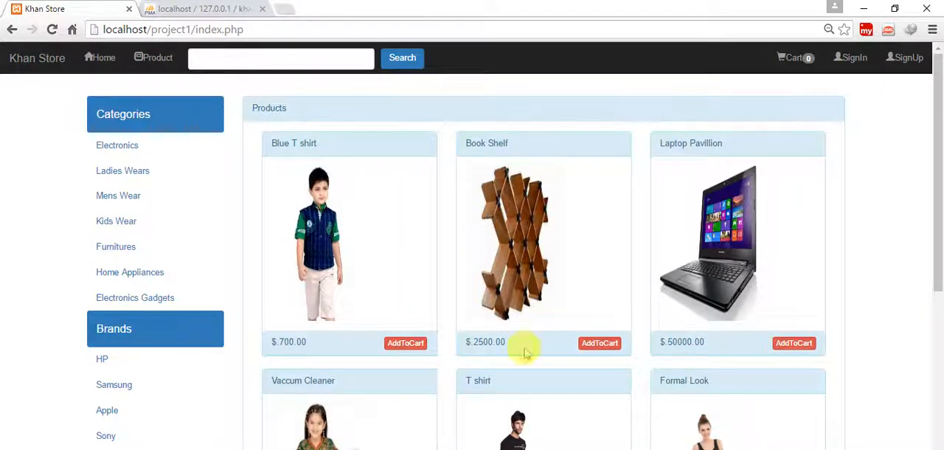
click(850, 58)
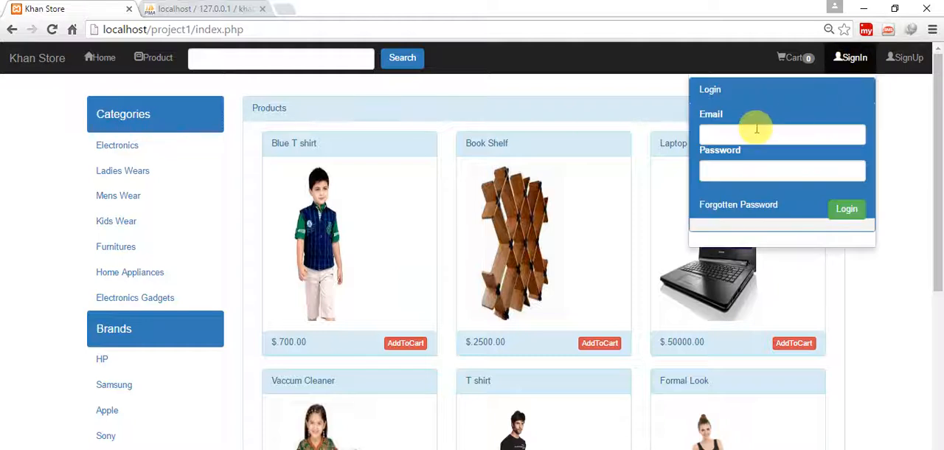
click(782, 132)
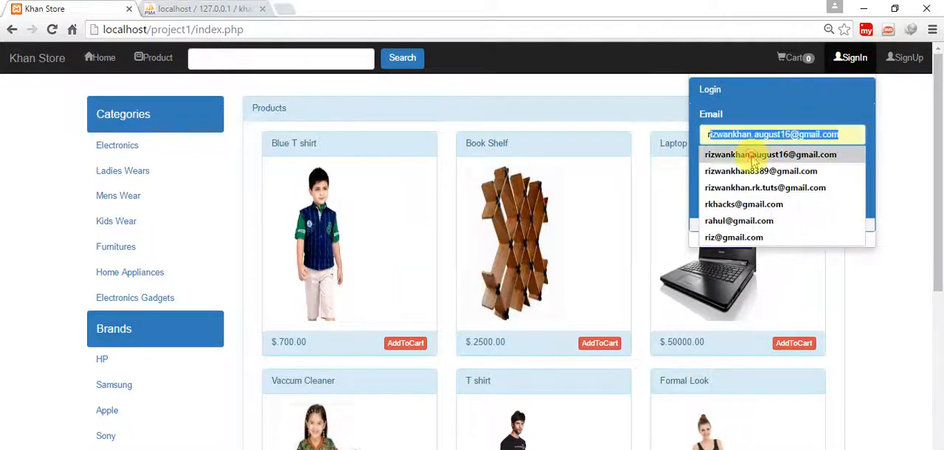
click(771, 153)
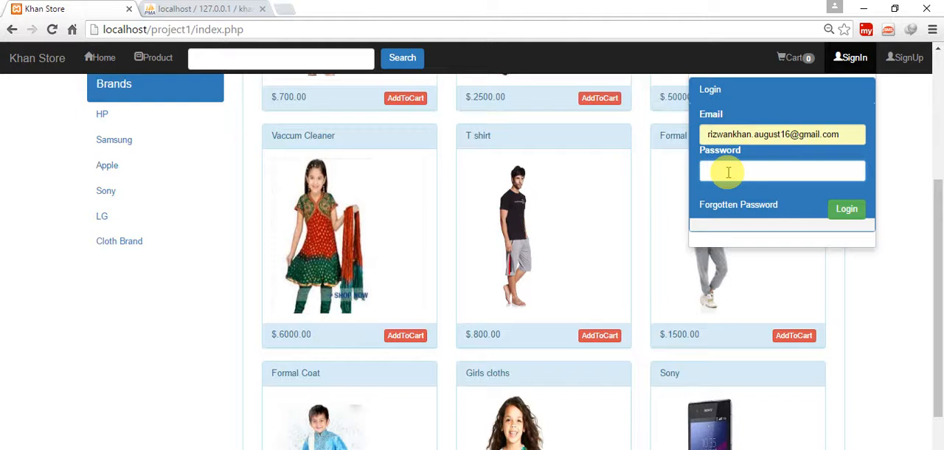
scroll(down, 3)
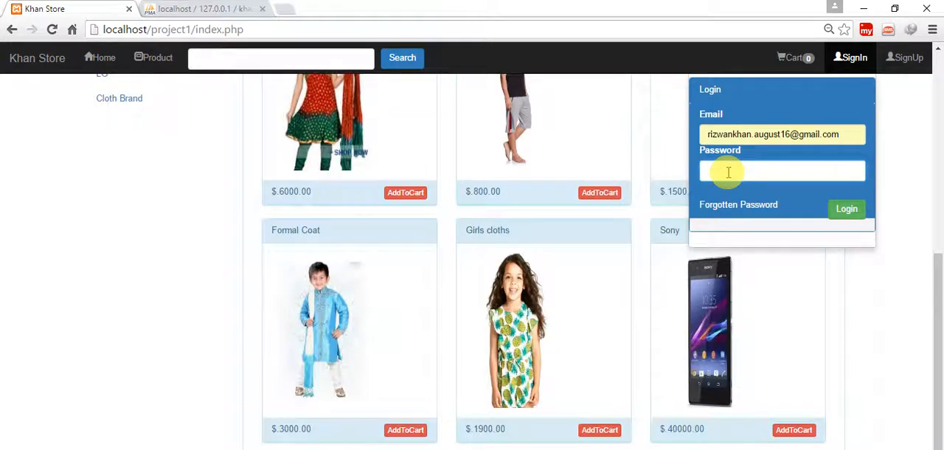
text(password)
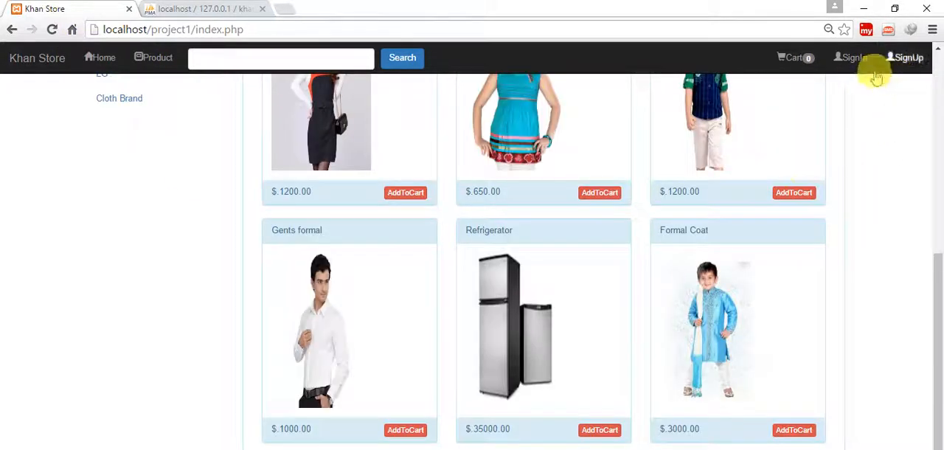
click(850, 58)
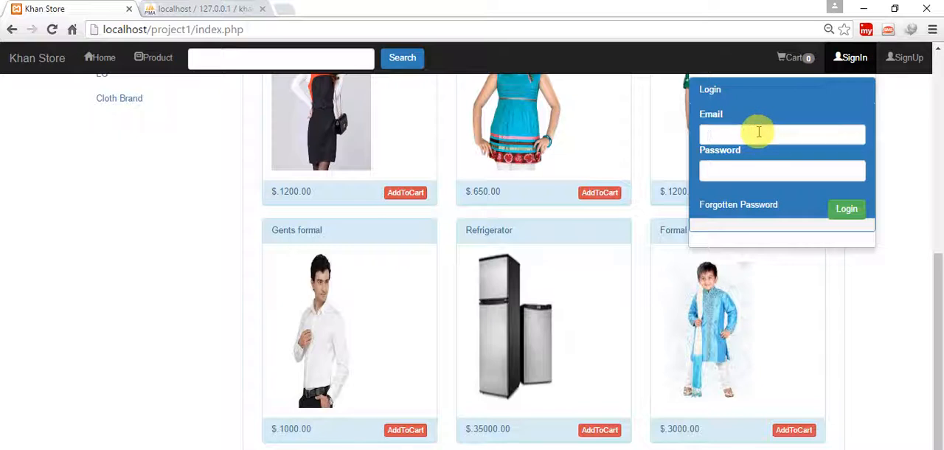
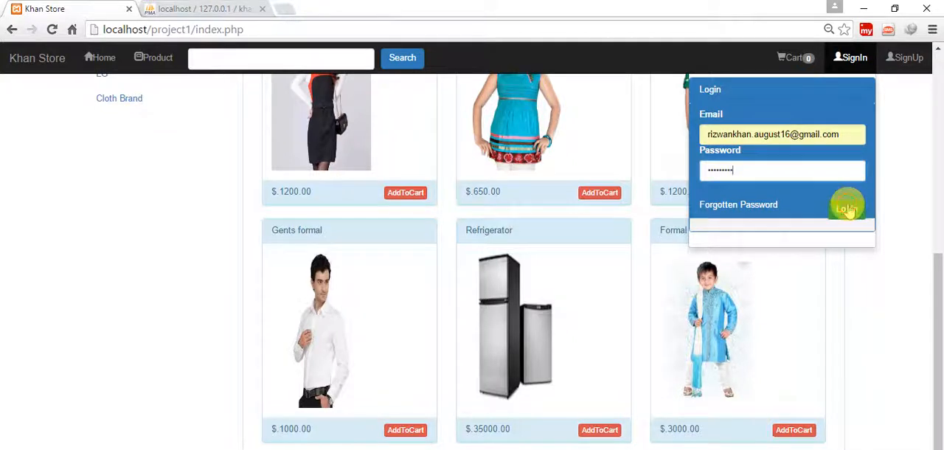
click(847, 209)
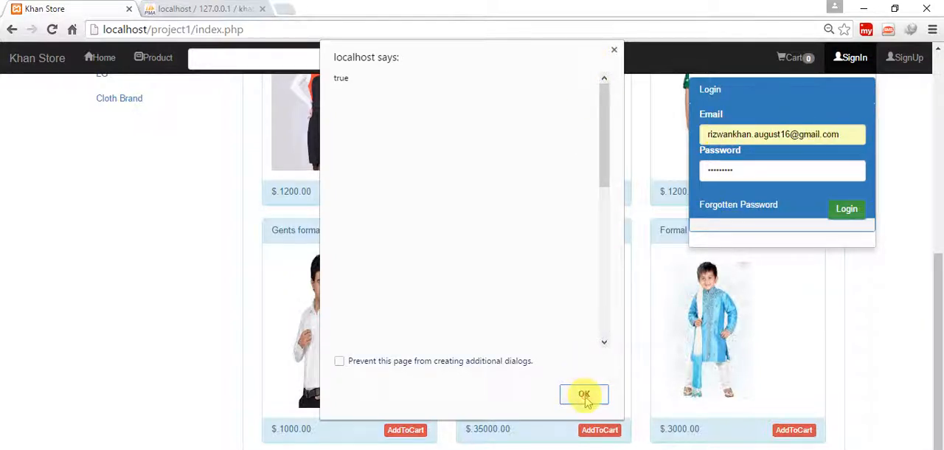
click(585, 395)
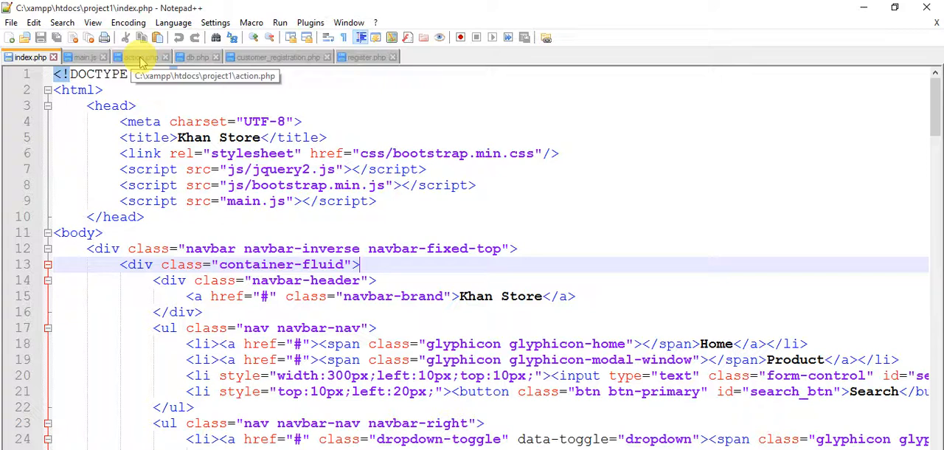
- Create a new blank document alongside the project's open PHP files
click(141, 58)
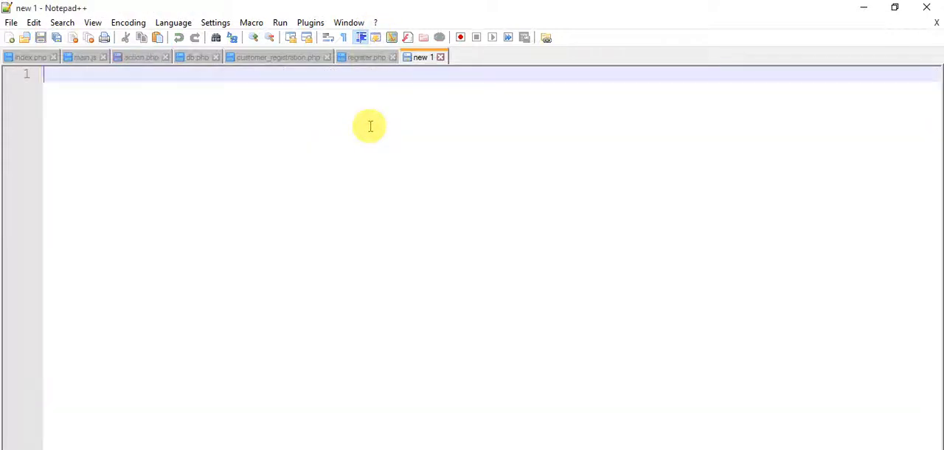
- Add the <?php tag and save the new file as login.php in the project folder
text(<?php)
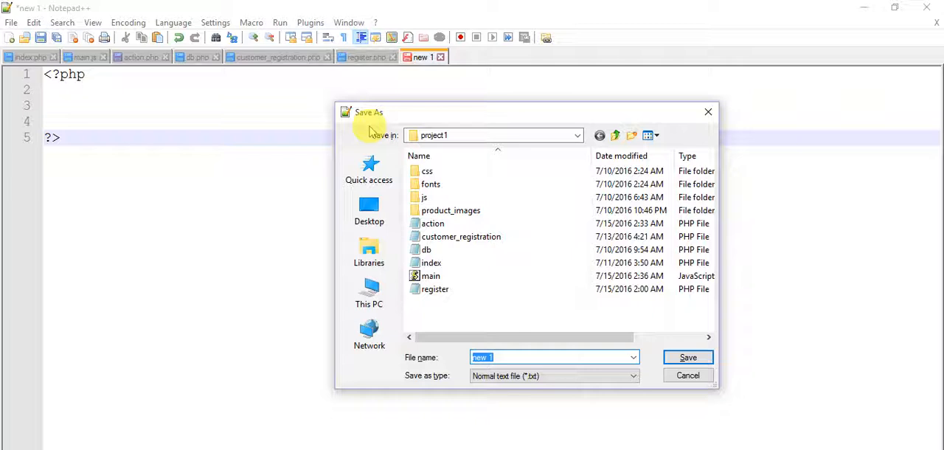
text(login)
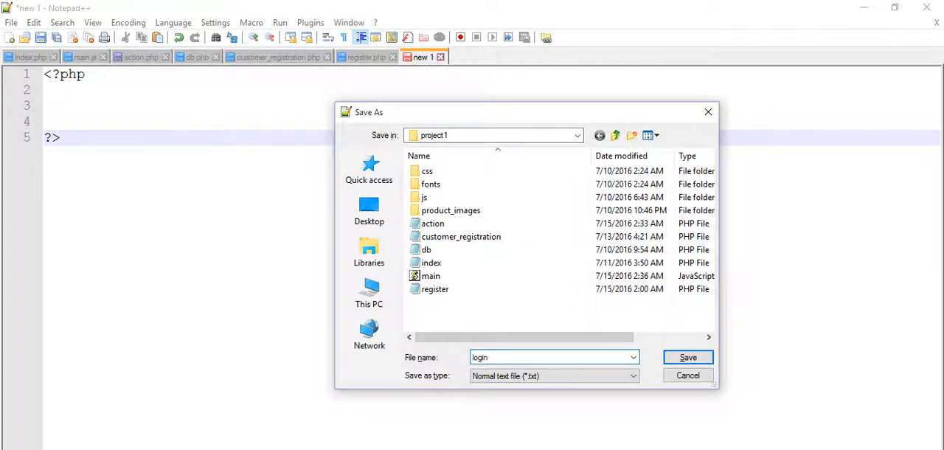
click(688, 357)
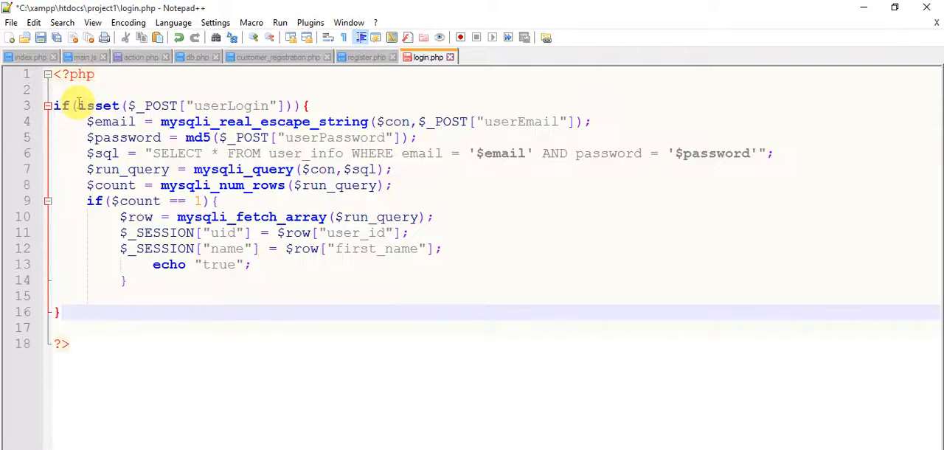
- Add include "db.php"; and session_start(); at the top of login.php
text(include "db.php)
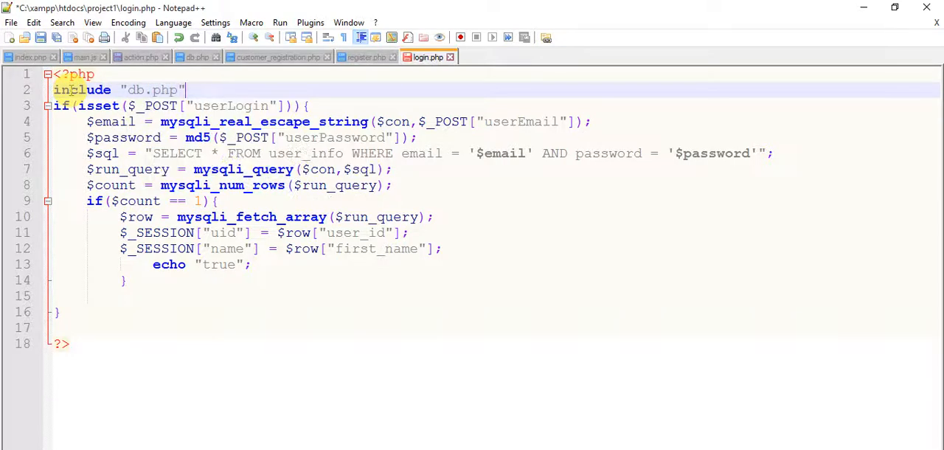
text(;)
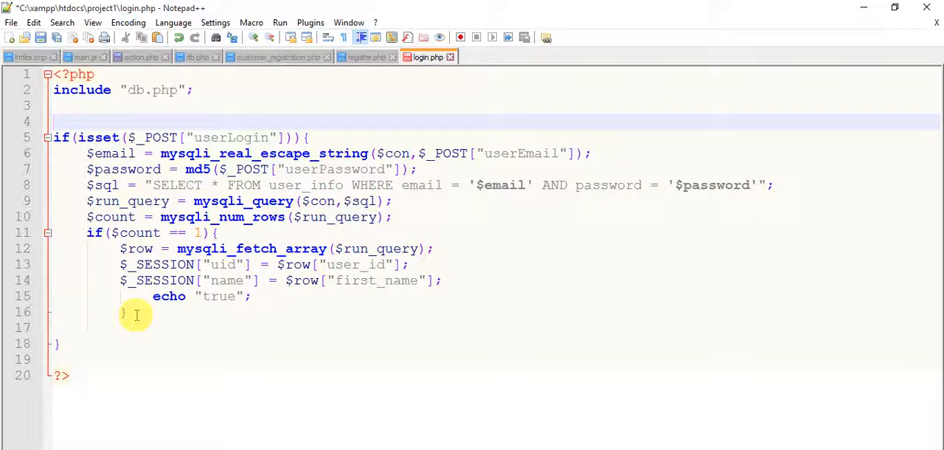
text(session)
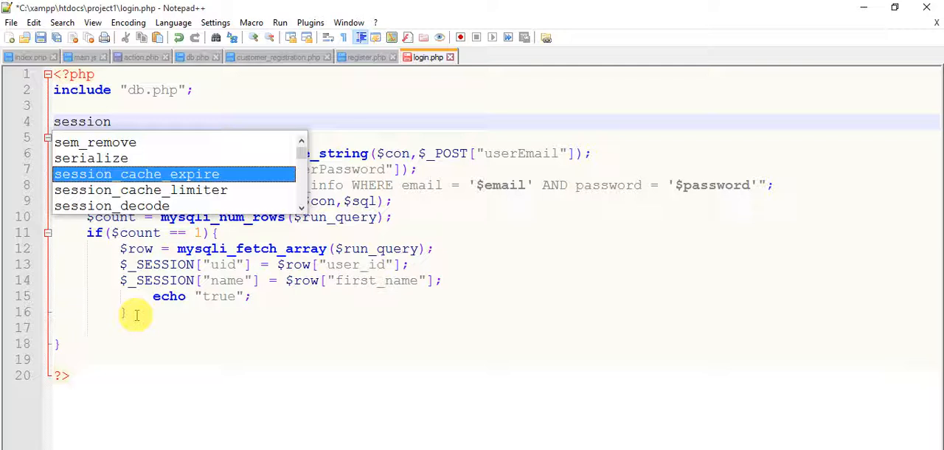
text(_start();)
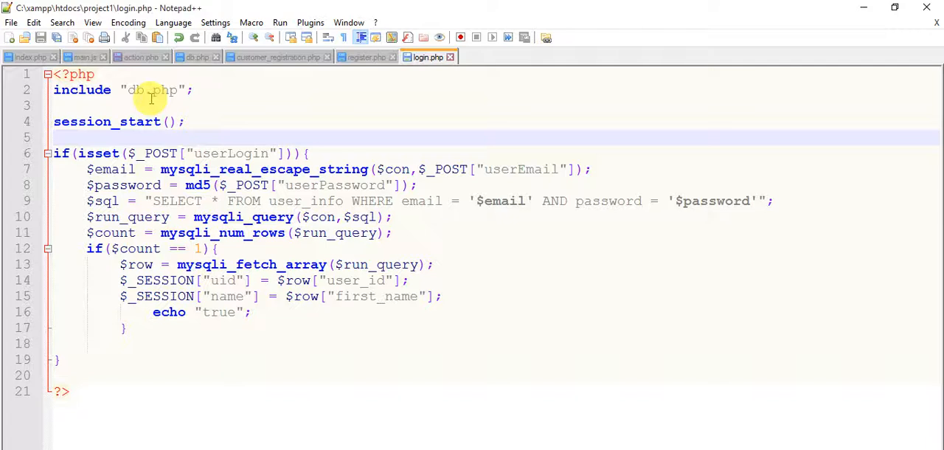
- Alter the echoed 'true' string by appending svkjbskvvsbd to it
click(235, 312)
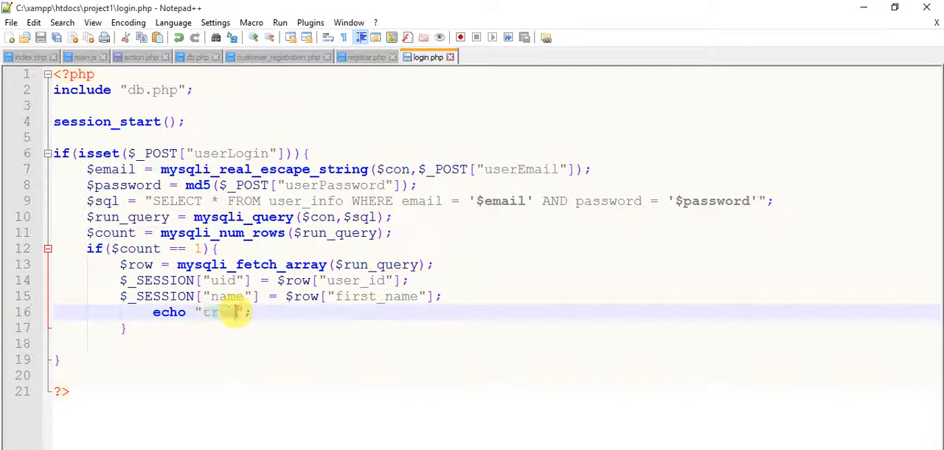
text(svkjbskv)
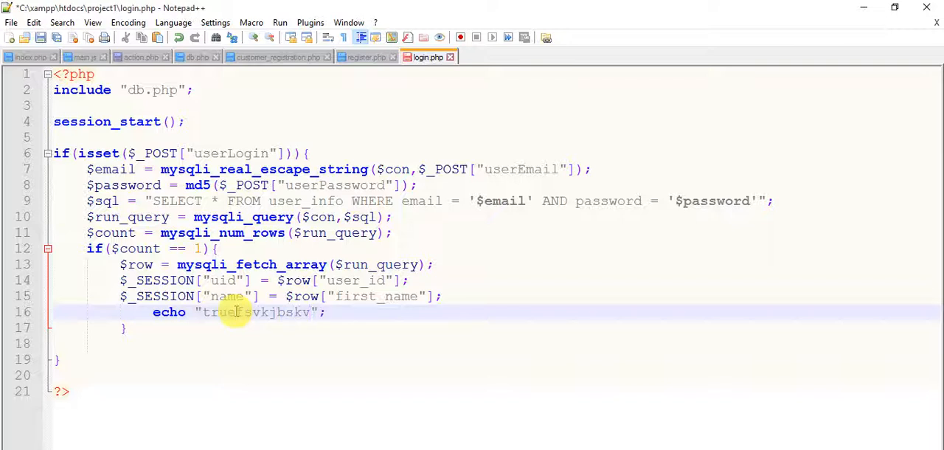
text(vsbd)
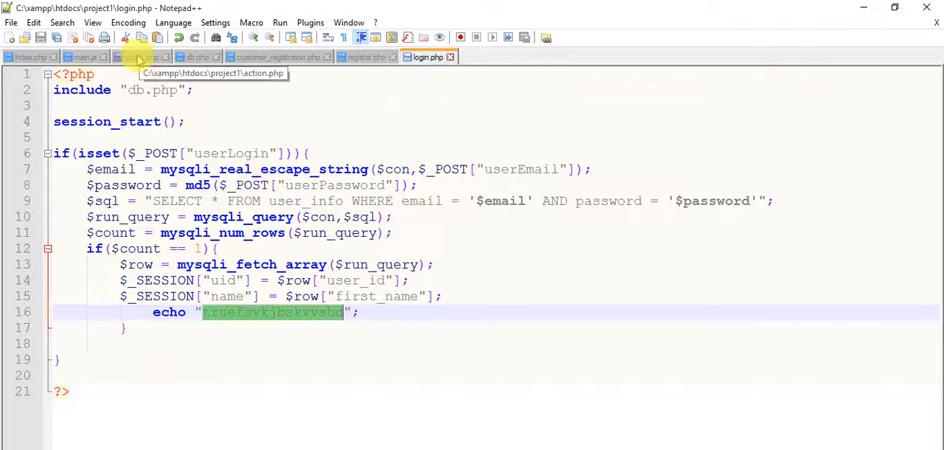
- Point the login $.ajax url in main.js at login.php instead of action.php
click(140, 57)
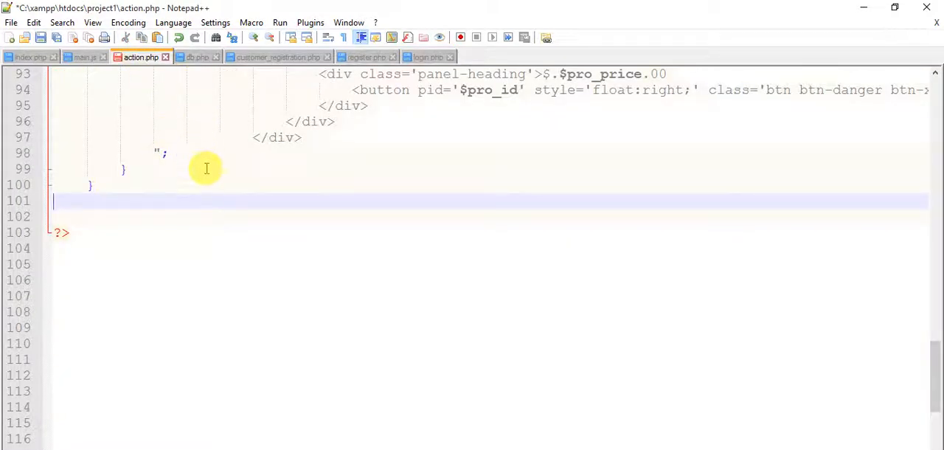
mouse_move(83, 57)
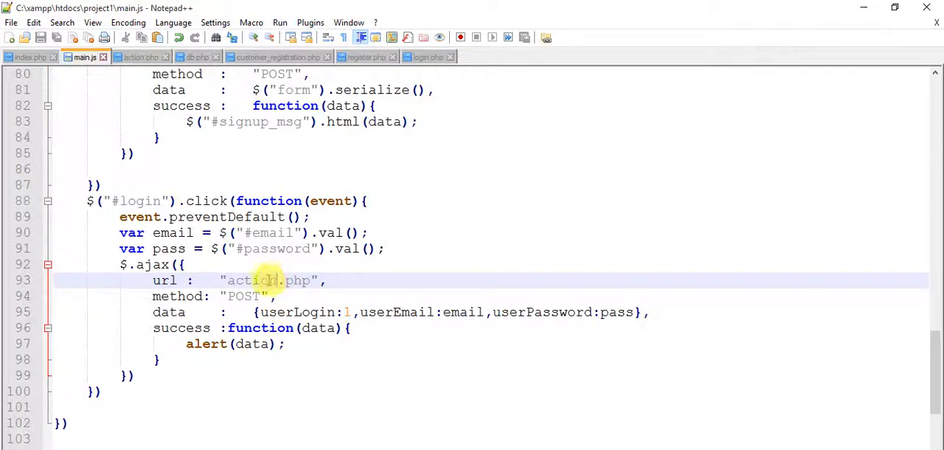
double_click(258, 280)
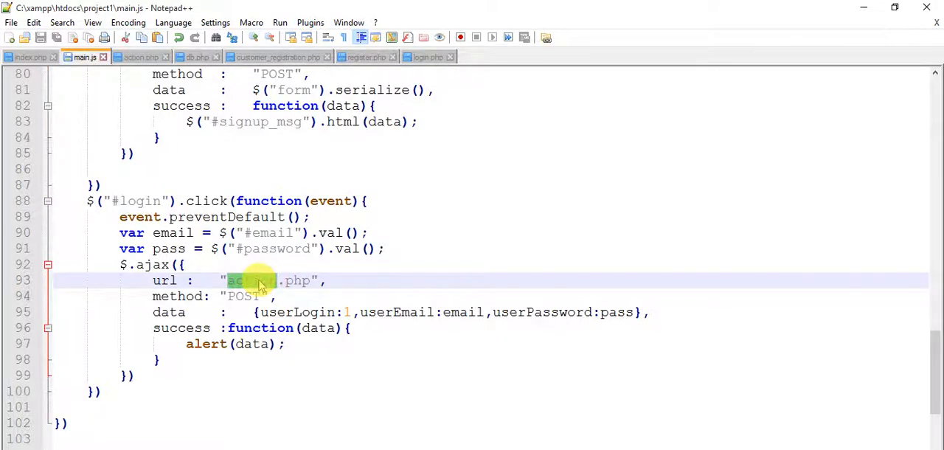
text(log)
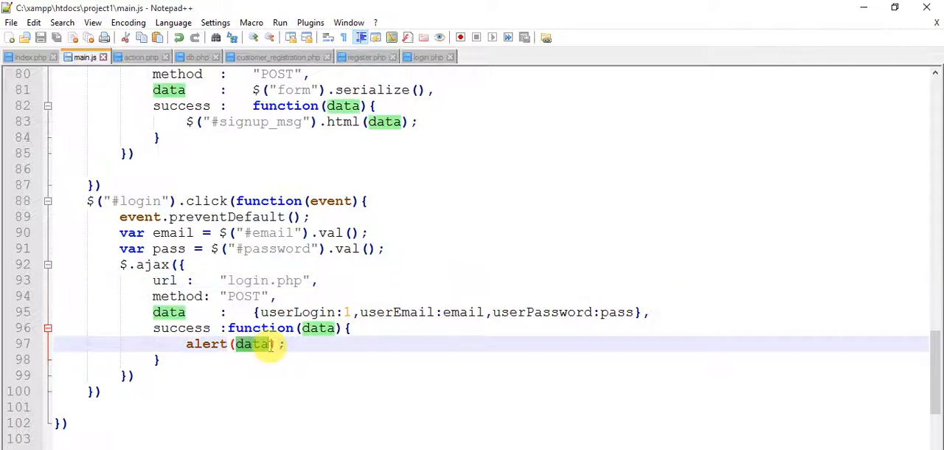
mouse_move(427, 58)
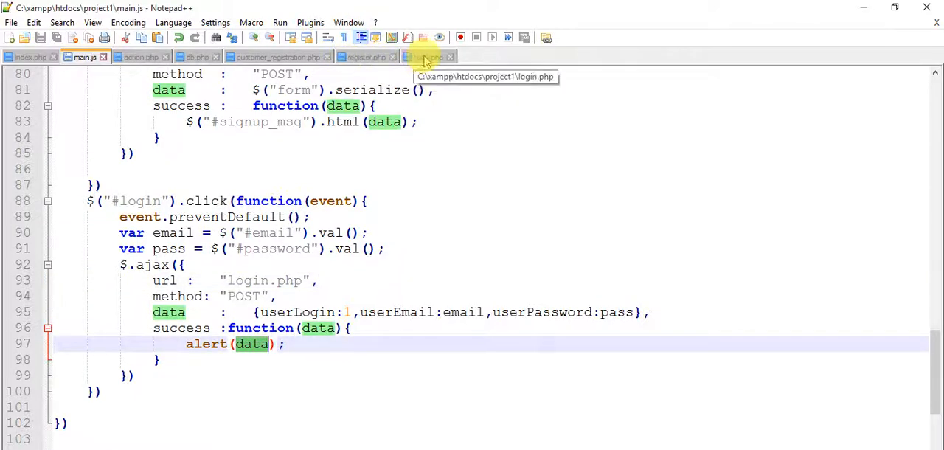
click(428, 58)
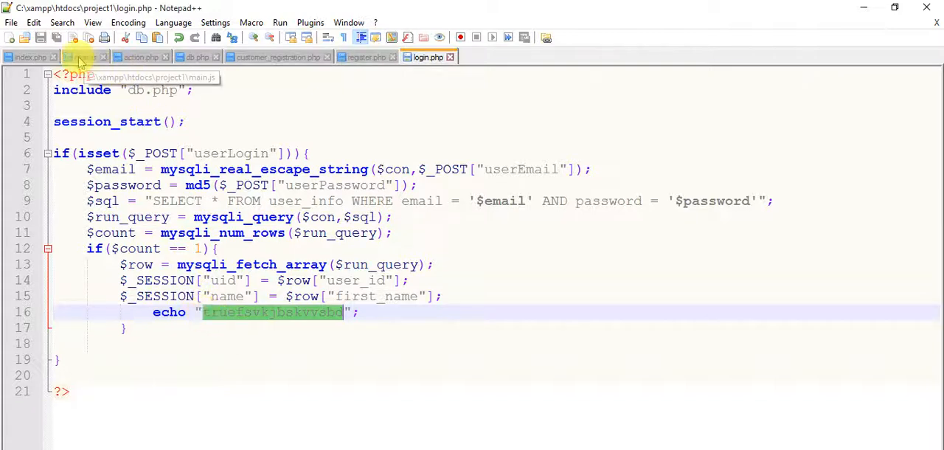
click(84, 57)
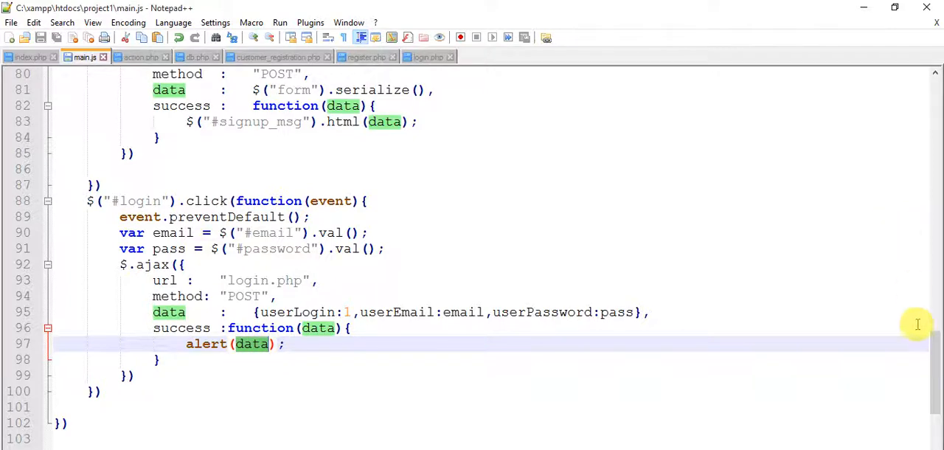
scroll(down, 3)
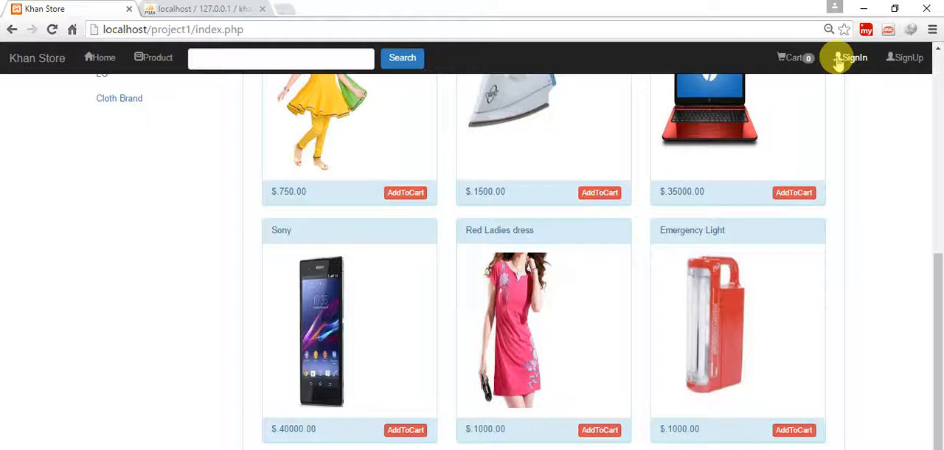
- Log in with the saved email and 'password', then dismiss the altered response alert
click(850, 58)
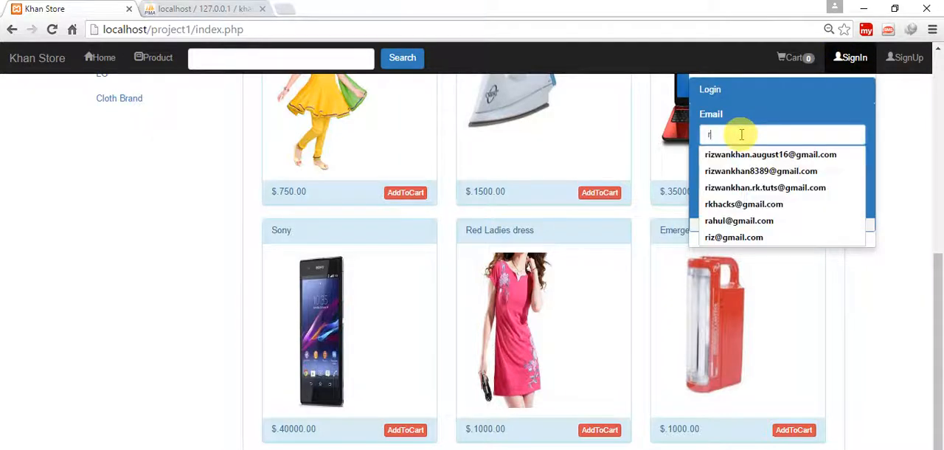
click(770, 154)
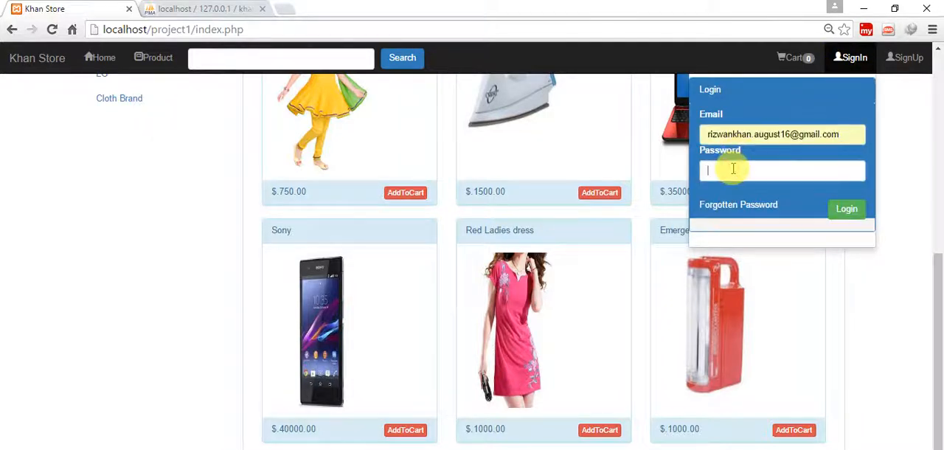
text(password)
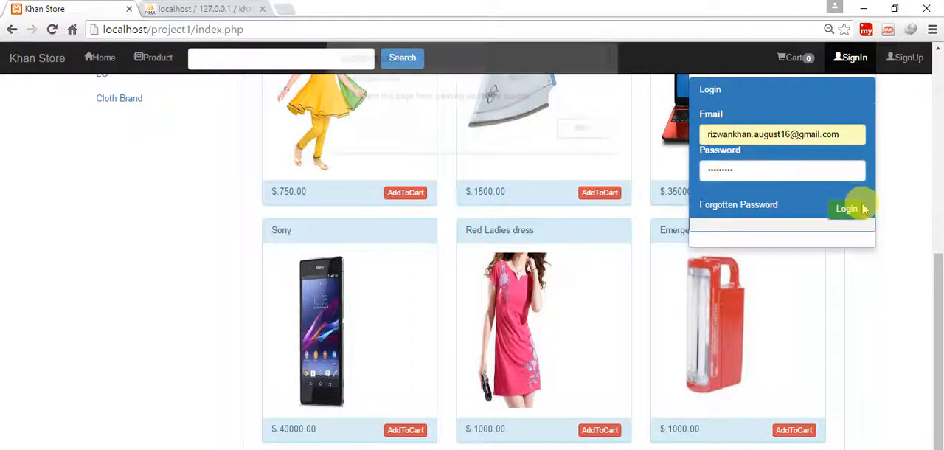
click(847, 209)
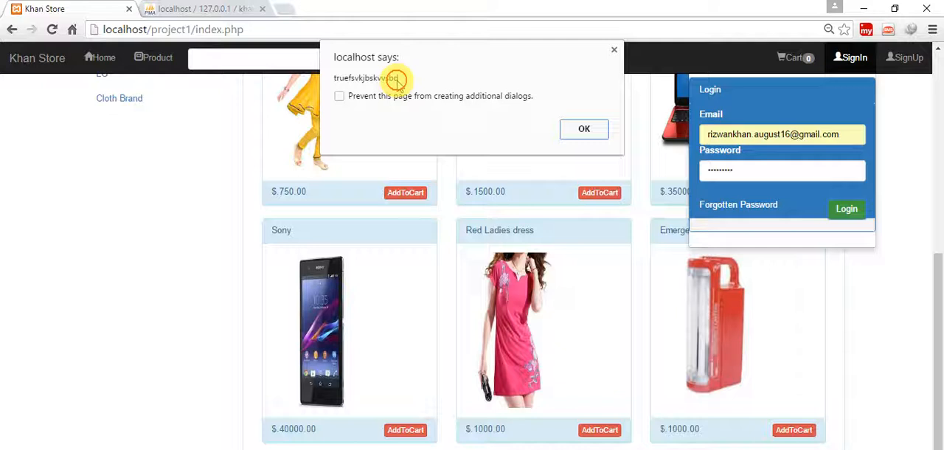
click(585, 129)
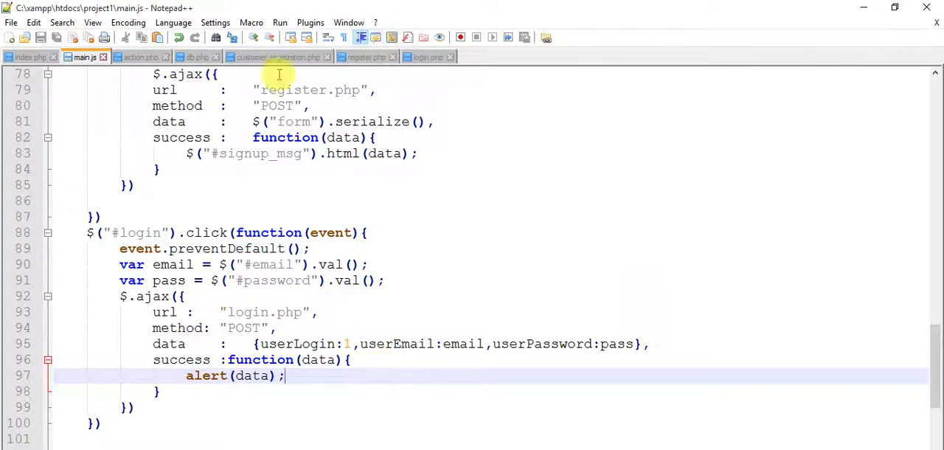
- Copy login.php's echo string and start if(data == "truefsvkjbskvvsbd") in the main.js success handler
click(366, 58)
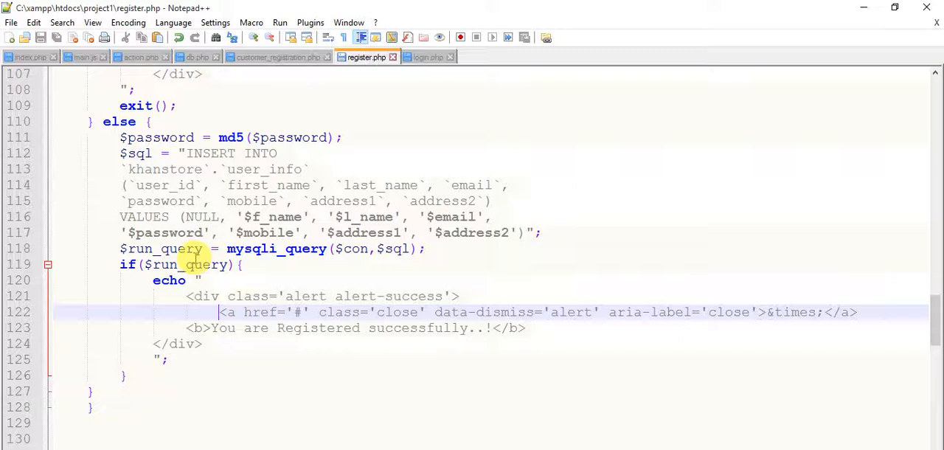
click(428, 57)
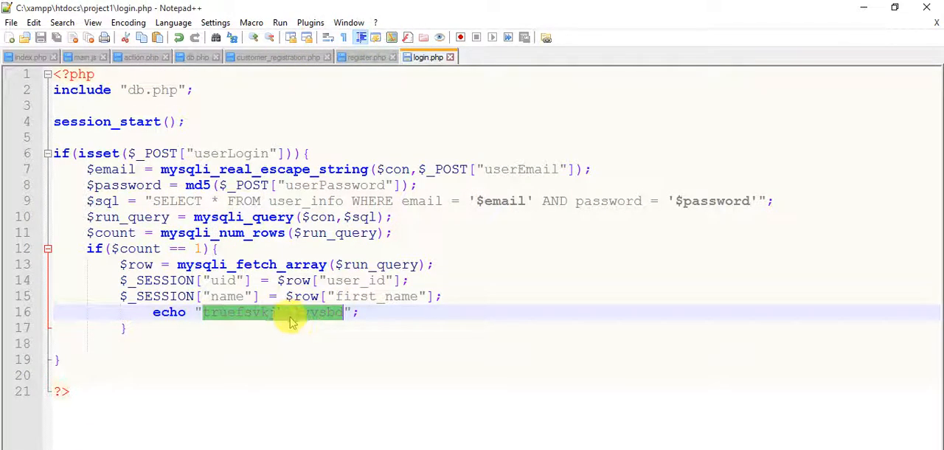
click(84, 58)
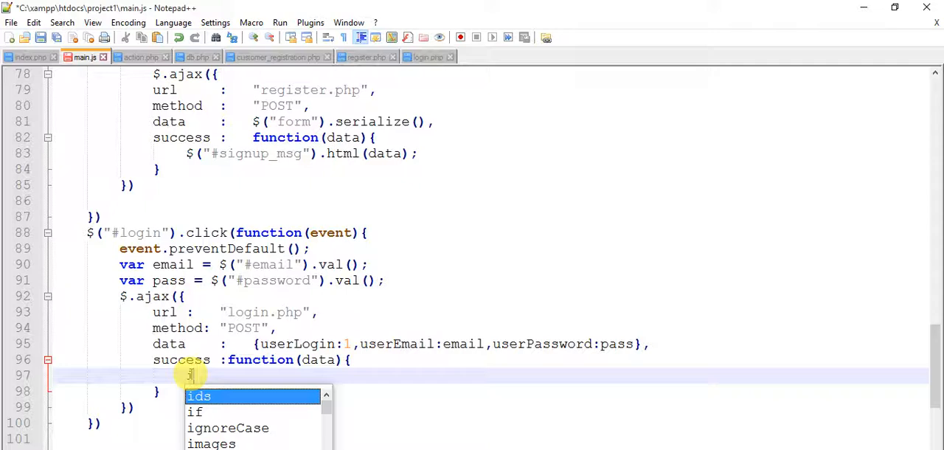
text(if(data)
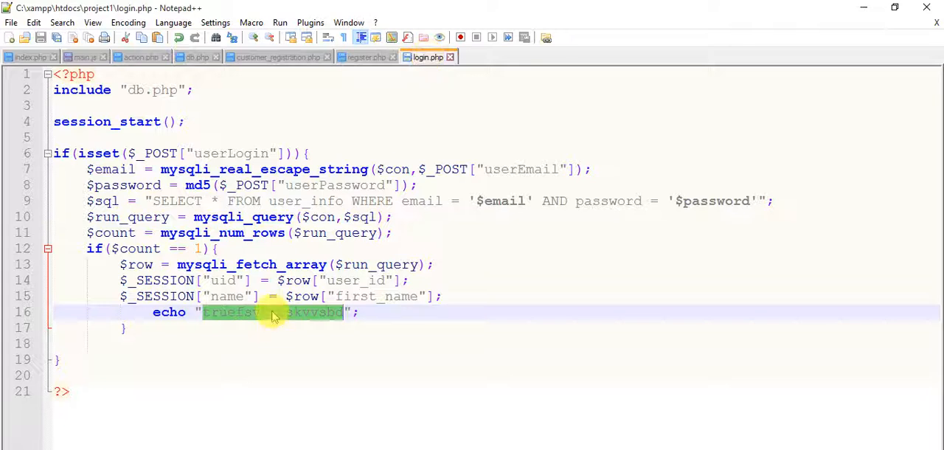
click(83, 58)
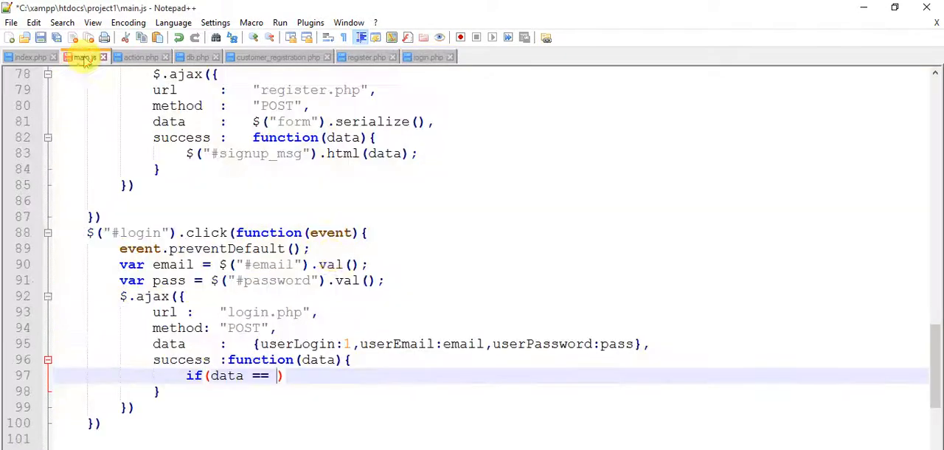
text(")
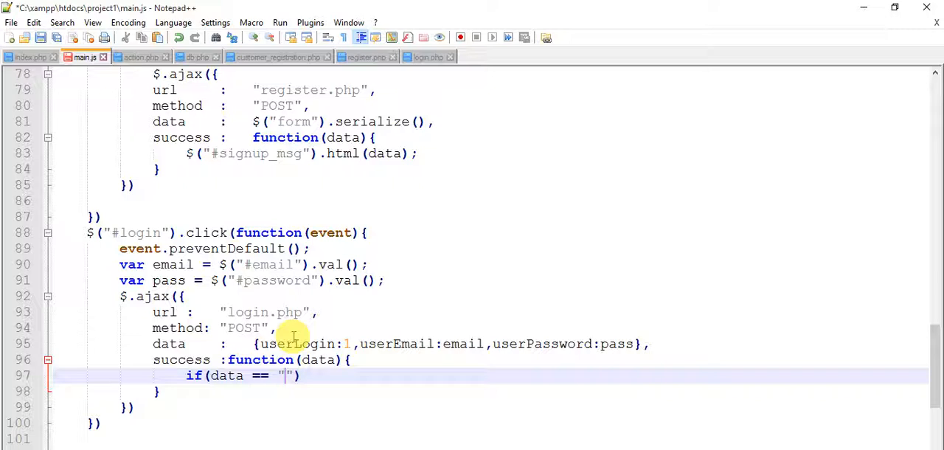
text(truefsvkjbskvvsbd)
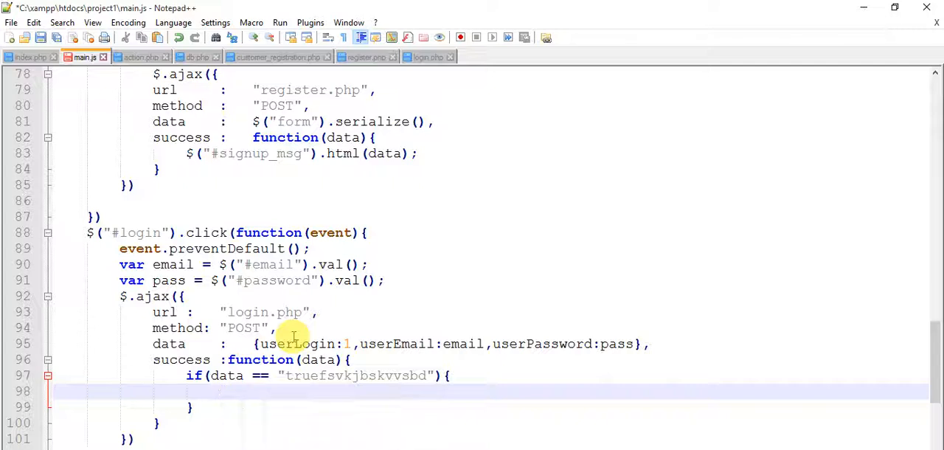
- Put alert(data); inside the if block and retest the login in Chrome
text(alert())
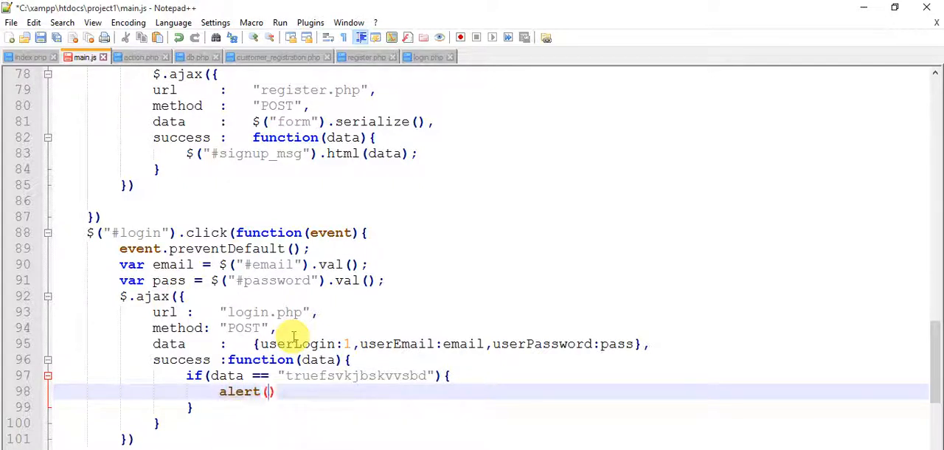
text(data);)
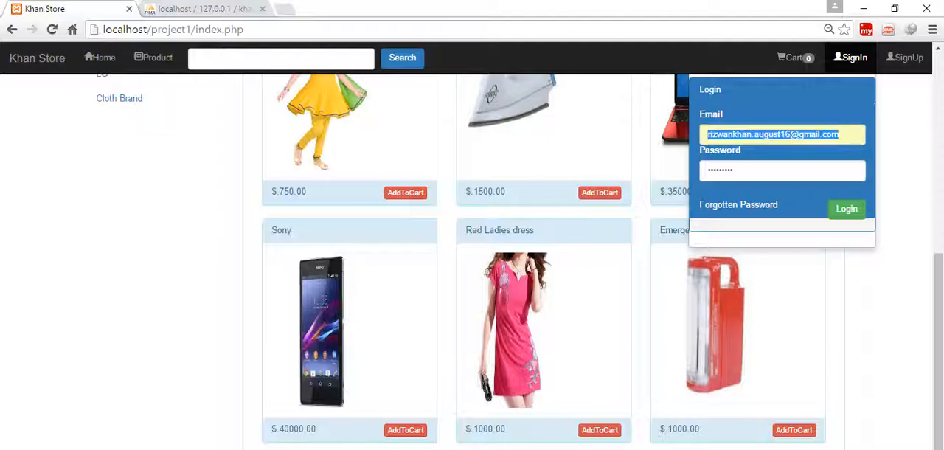
click(847, 209)
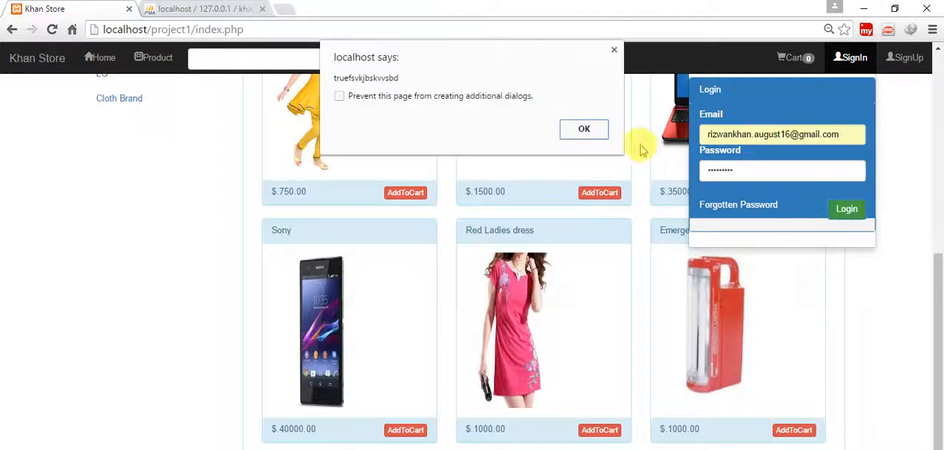
click(584, 129)
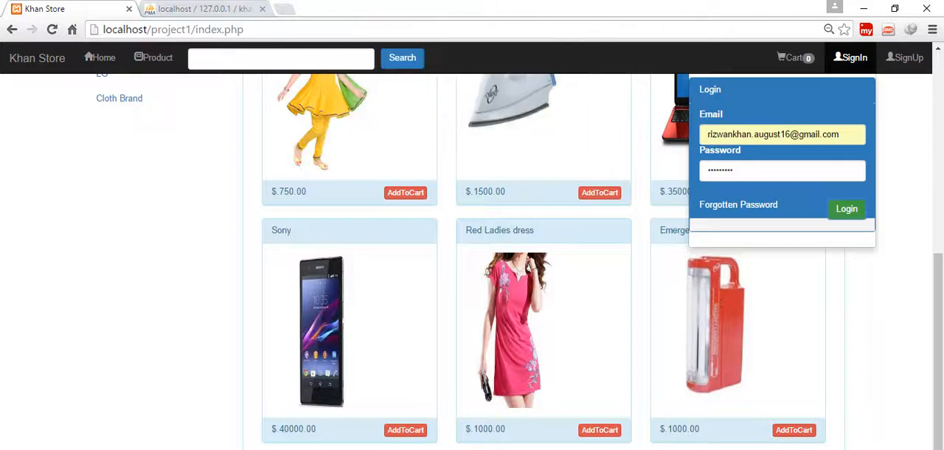
click(84, 58)
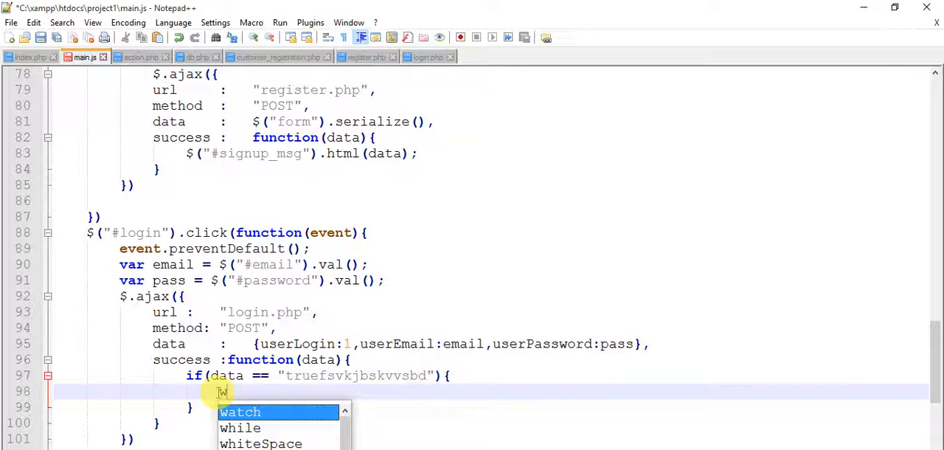
- Make the if block set window.location.href = "profile.php";
text(indow.)
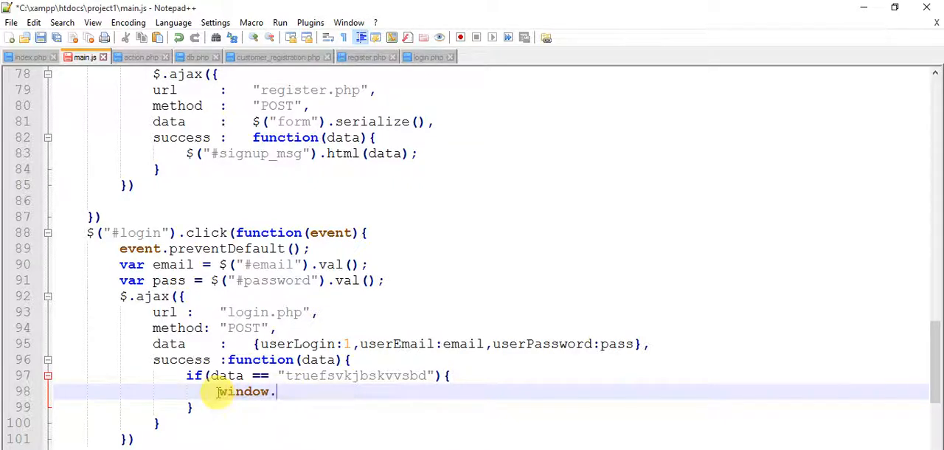
text(location)
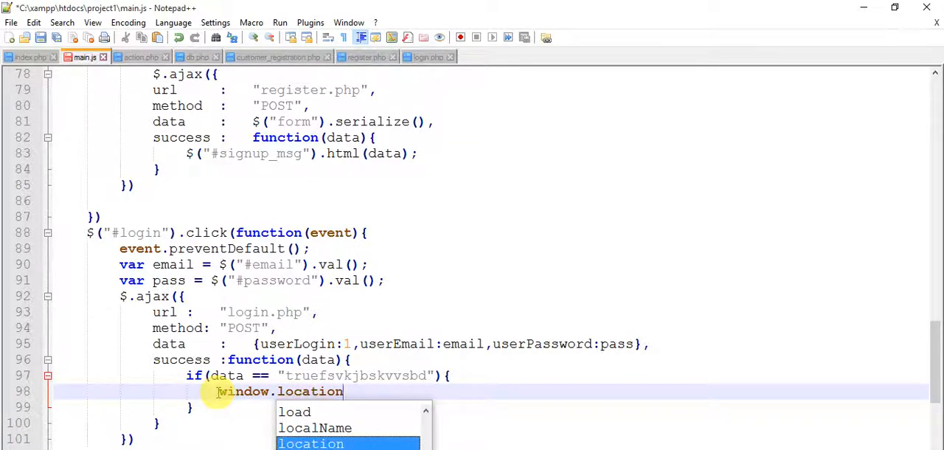
text(.href =)
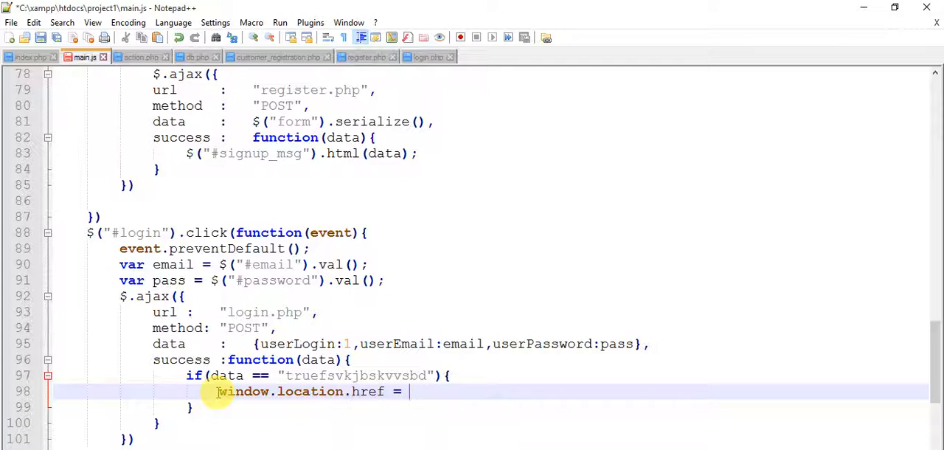
text("profile.php)
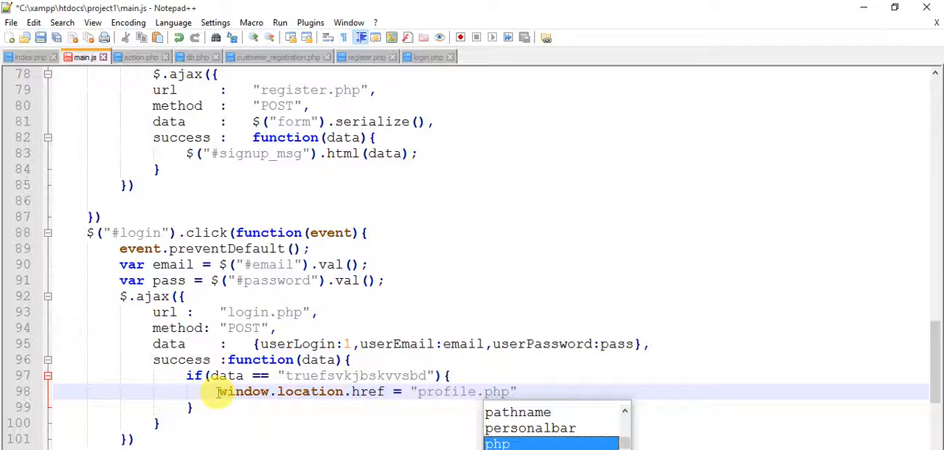
text(;)
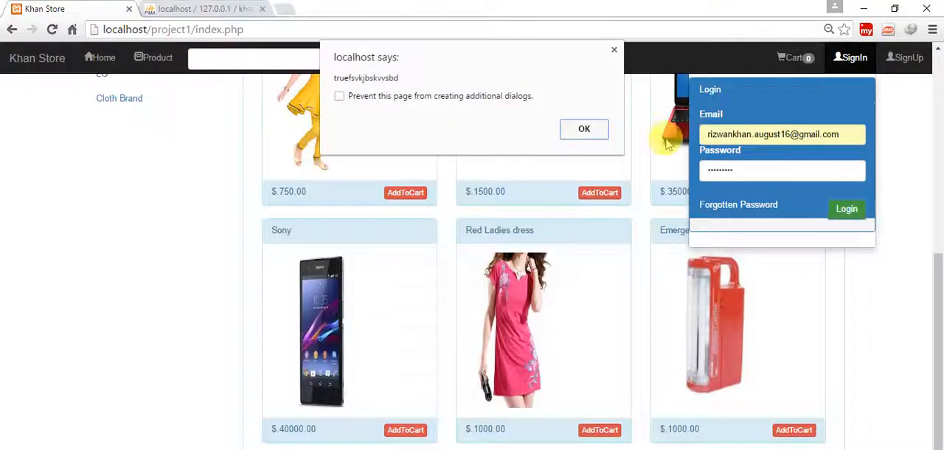
click(584, 128)
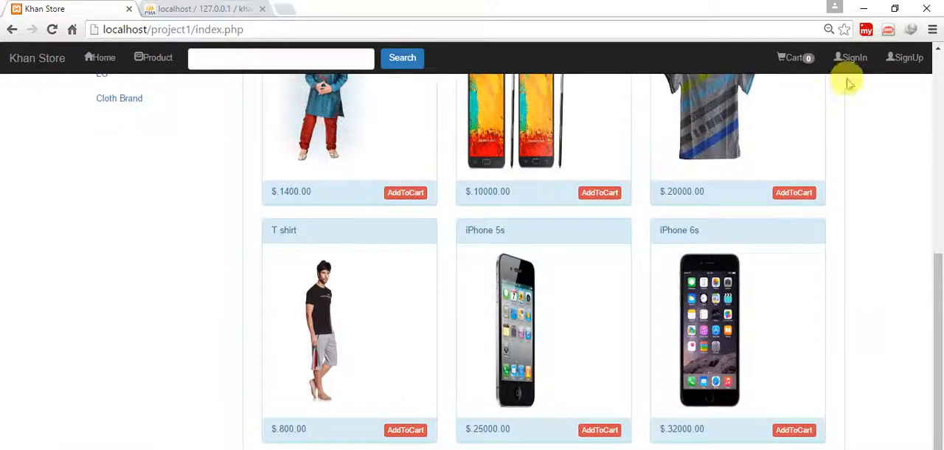
click(850, 58)
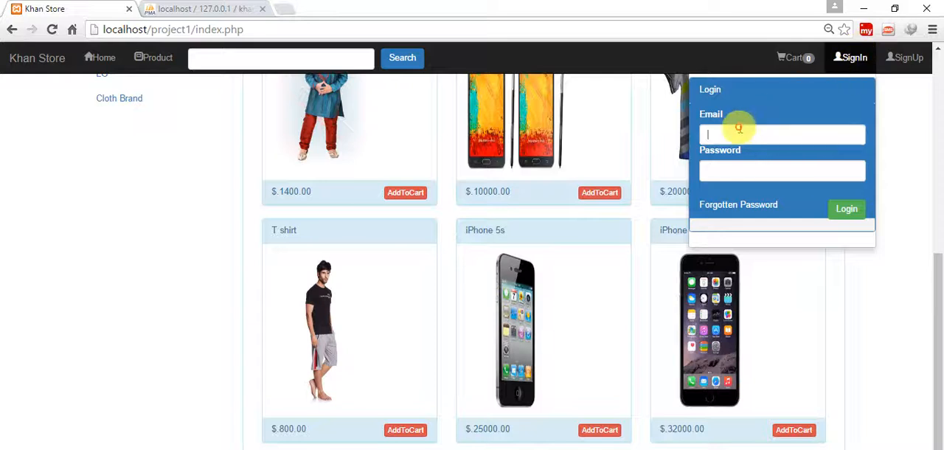
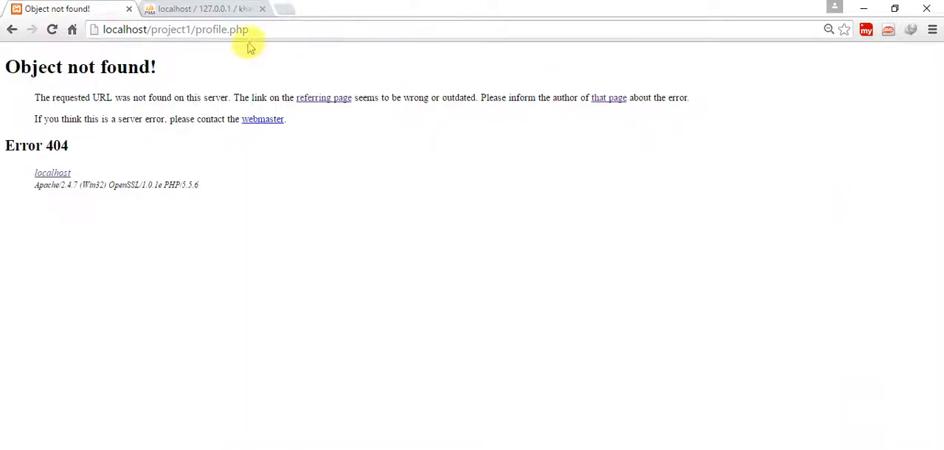
- Save a new profile.php in the project folder and begin filling it with the Khan Store markup
double_click(220, 29)
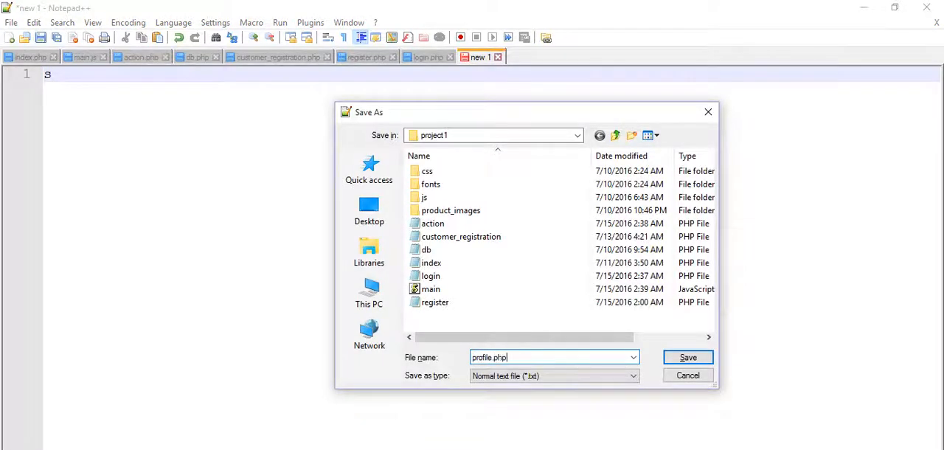
click(688, 357)
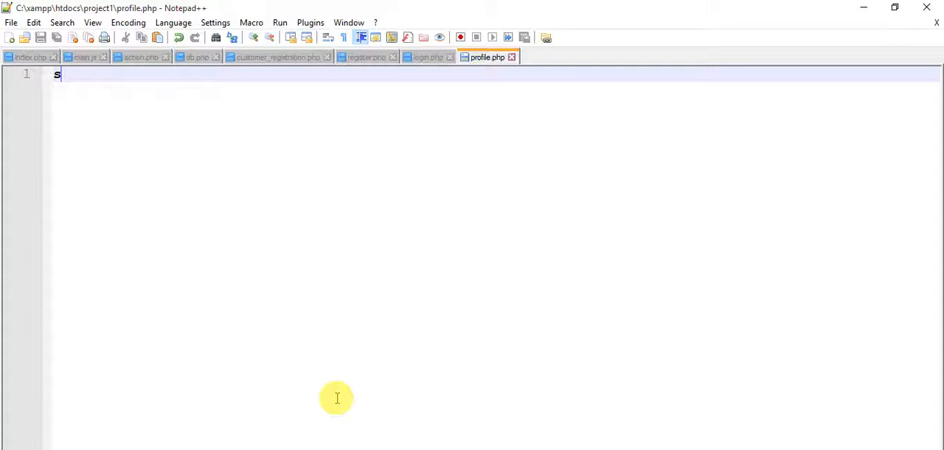
key(Backspace)
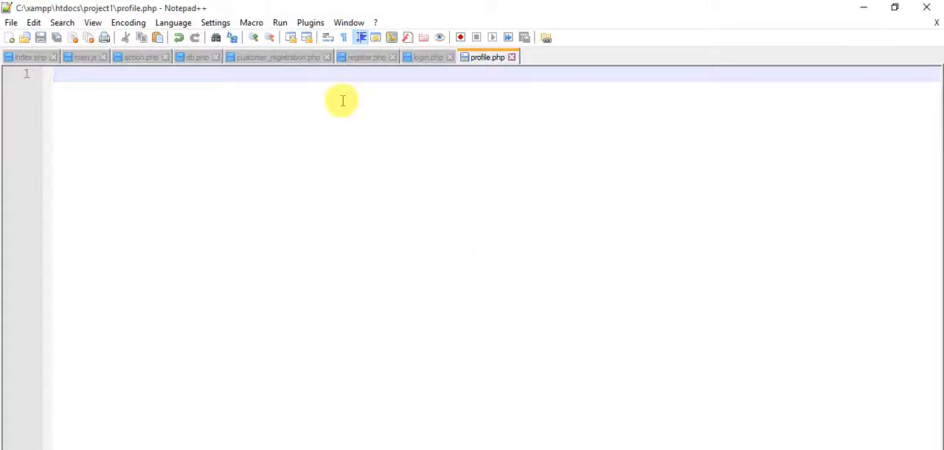
click(29, 58)
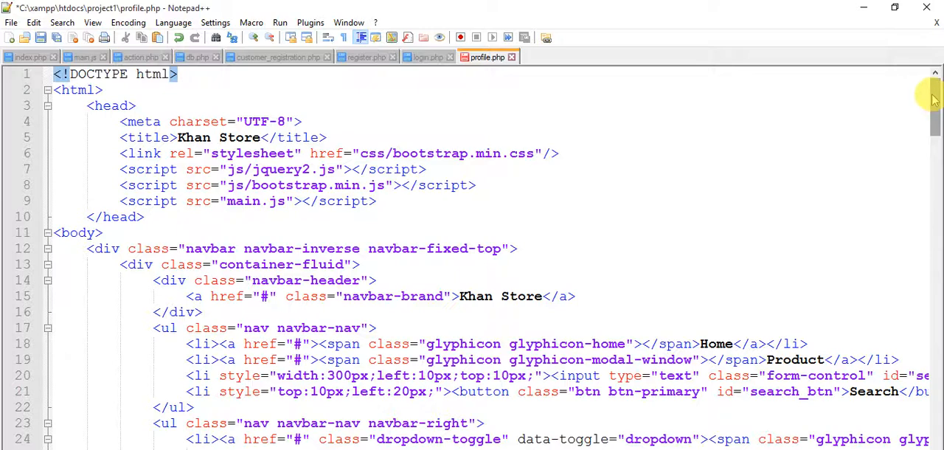
- Select and delete the login panel block under the dropdown-menu
scroll(down, 3)
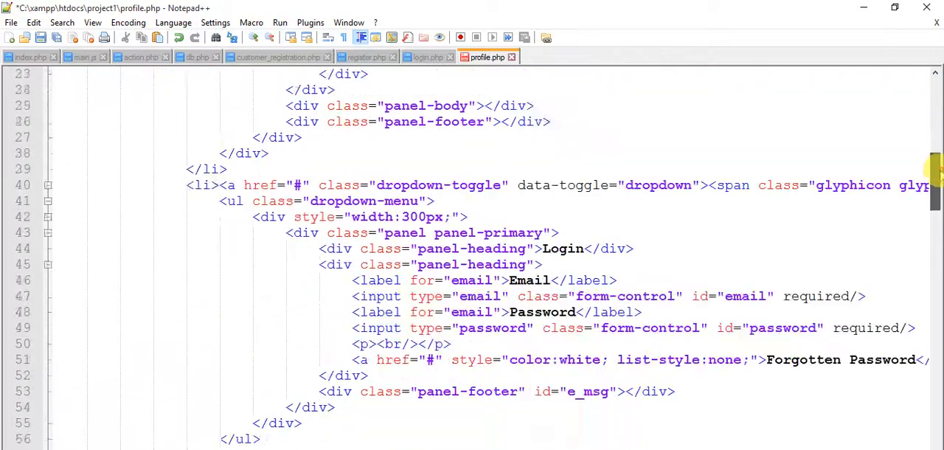
scroll(down, 3)
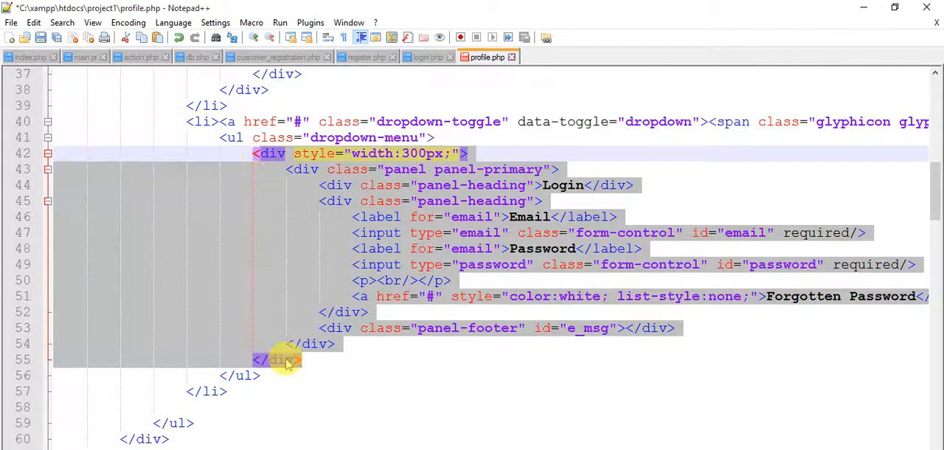
click(303, 361)
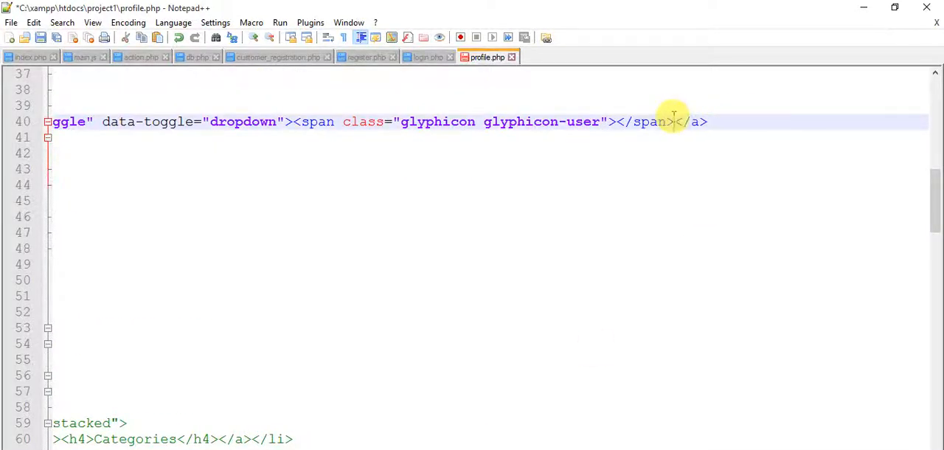
- Insert <?php echo $_SESSION["name"]; ?> after the glyphicon-user span
text(?php ?><)
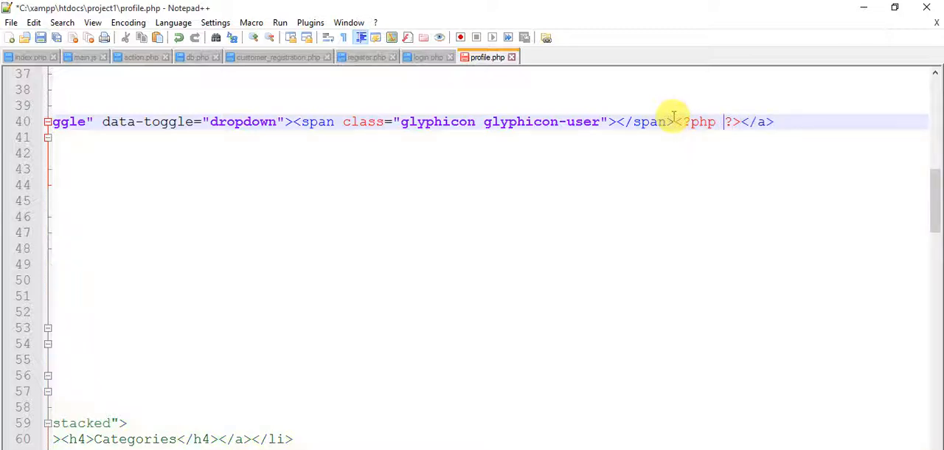
text(echo)
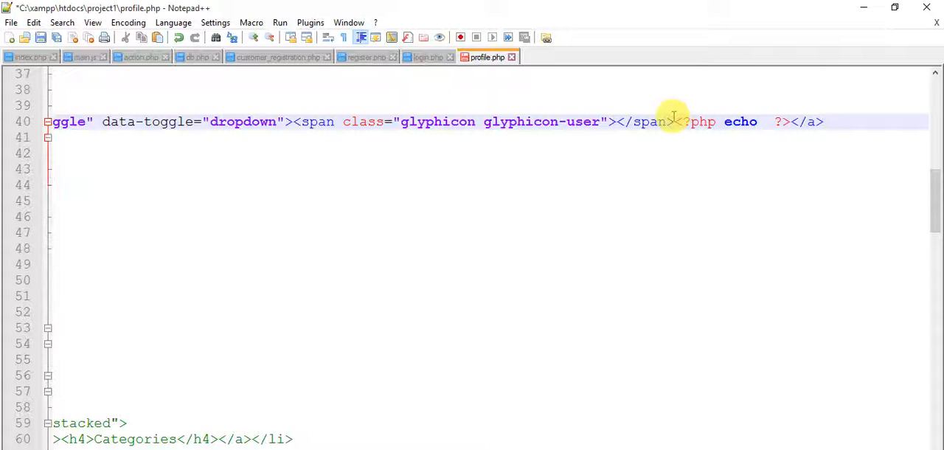
text($)
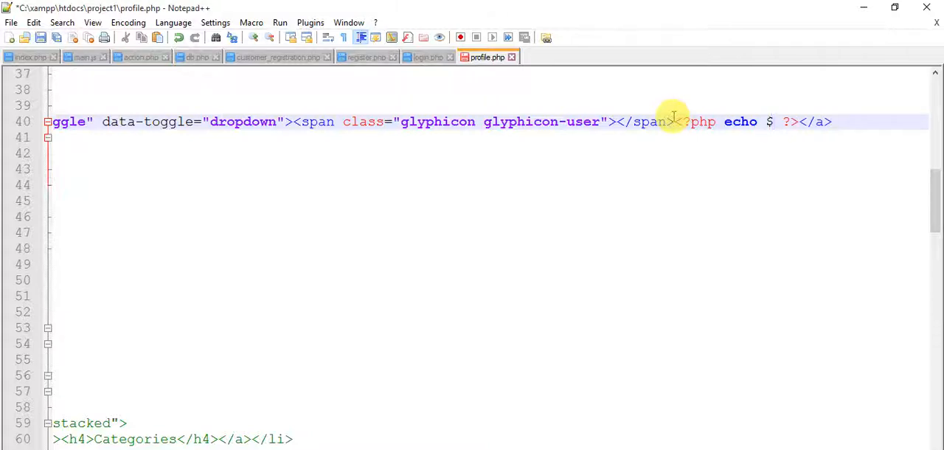
text(_S)
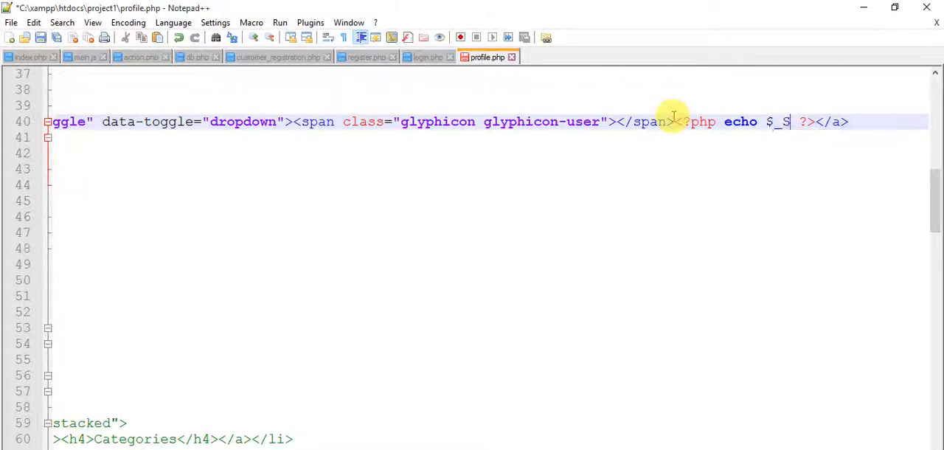
text(ESSION)
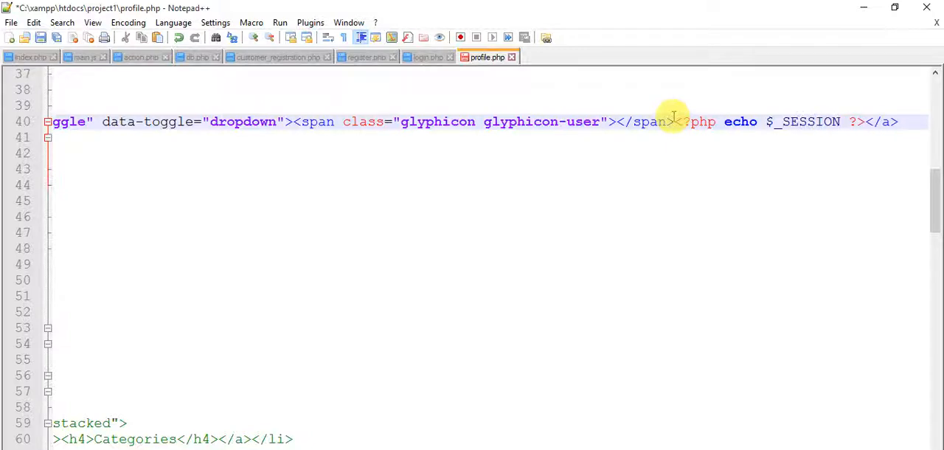
text([""])
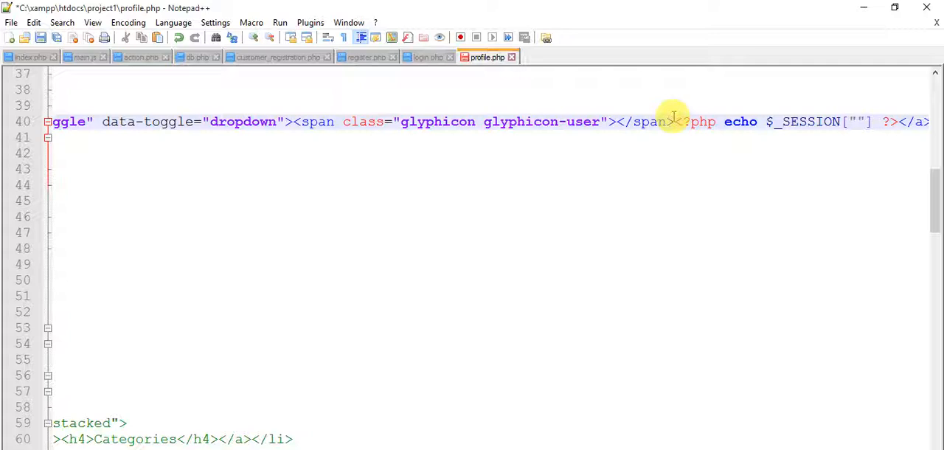
text(NA)
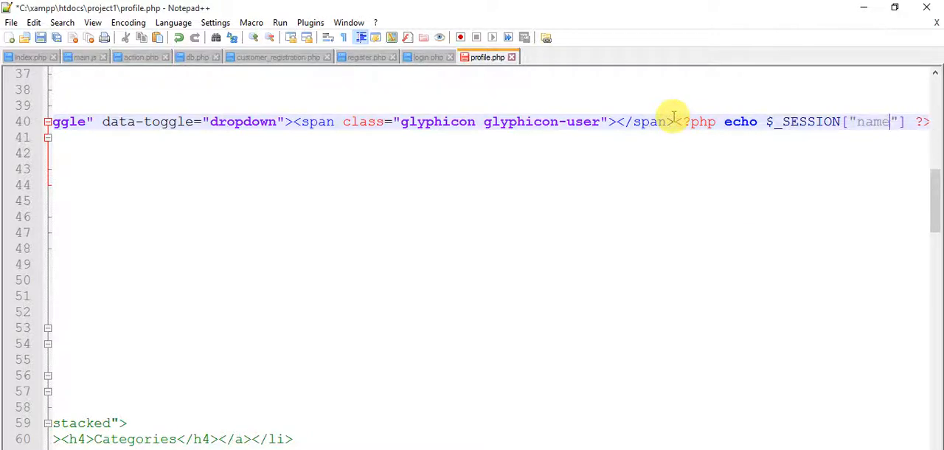
text(;)
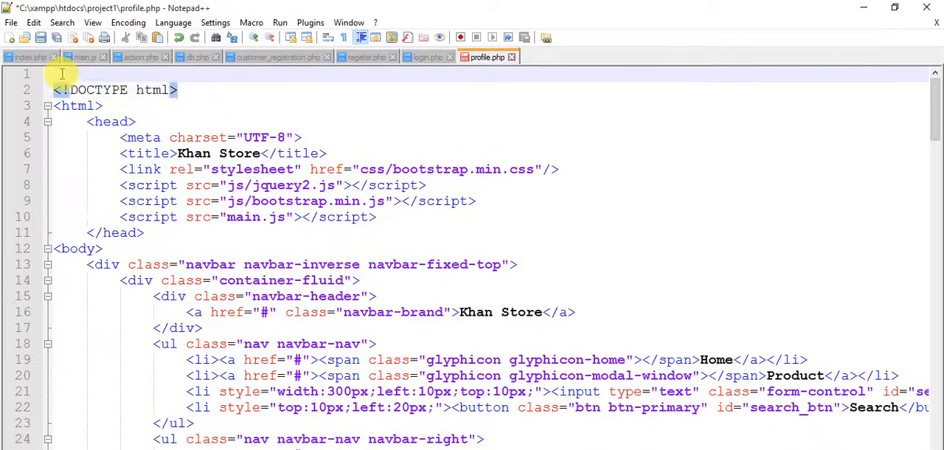
- Add a <?php block calling session_start() above <!DOCTYPE html>, then reload the profile page
text(<?php)
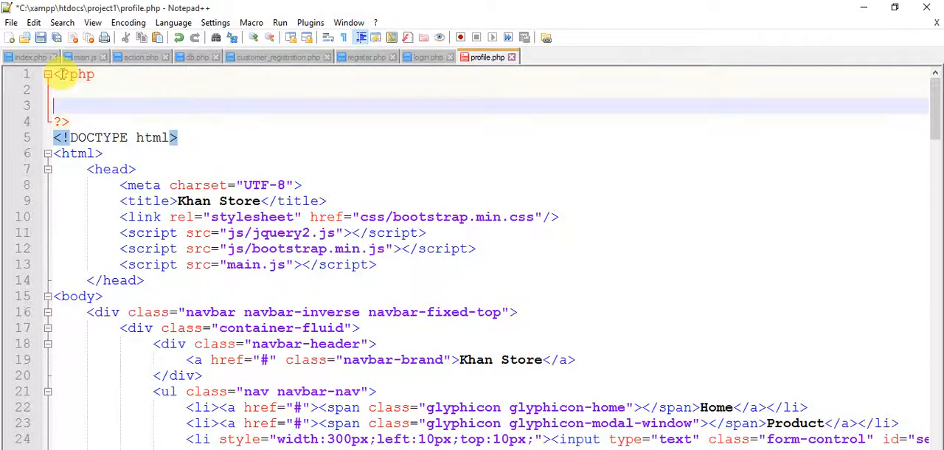
text(sess)
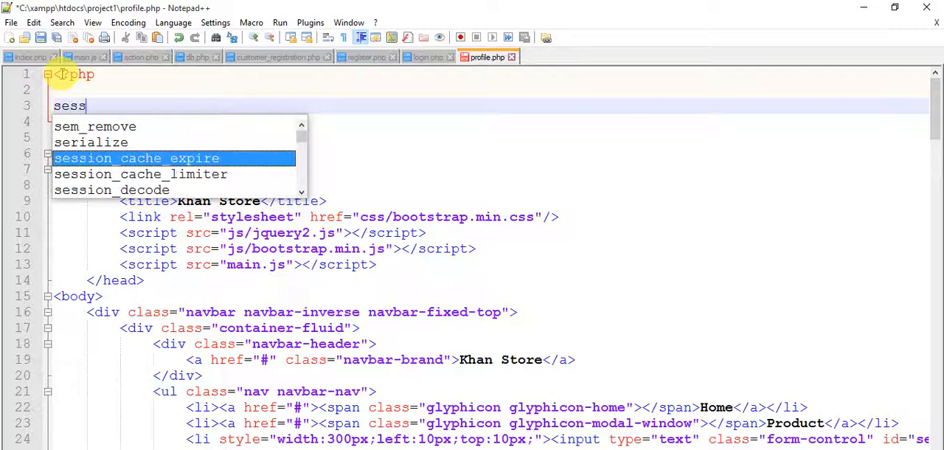
text(o)
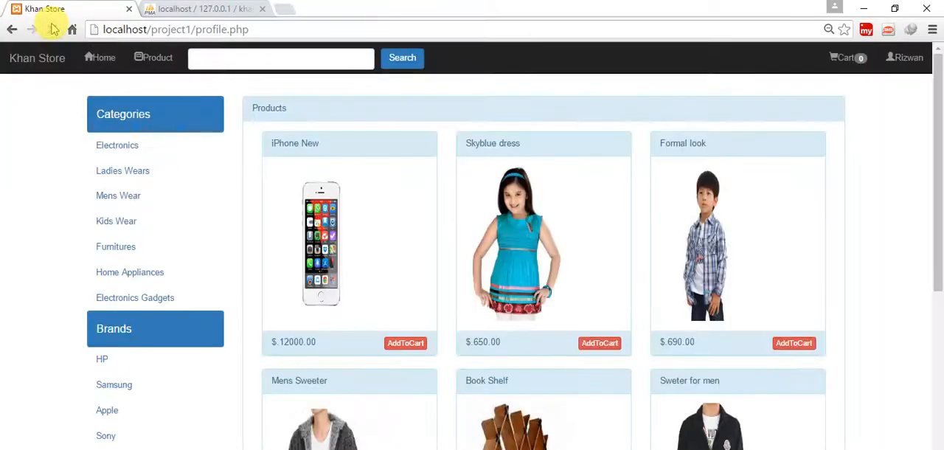
click(51, 29)
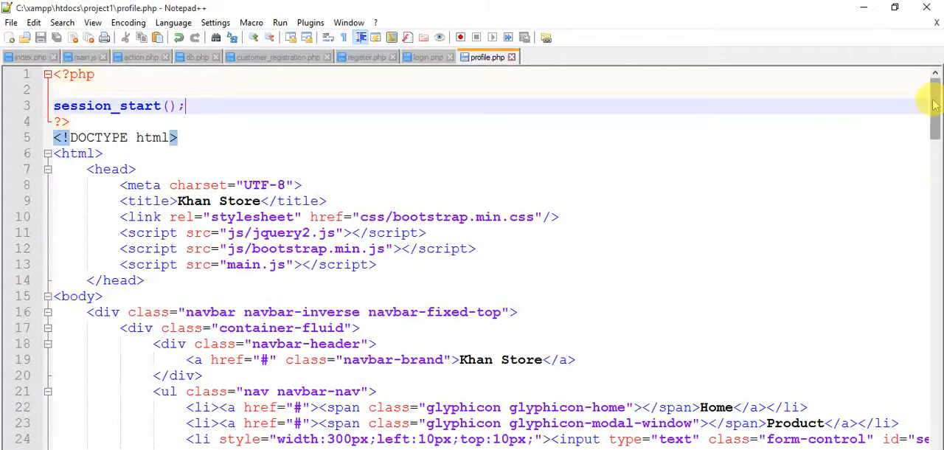
- Prefix the user link's echo with "Hi," before $_SESSION["name"] and reload the page
scroll(down, 3)
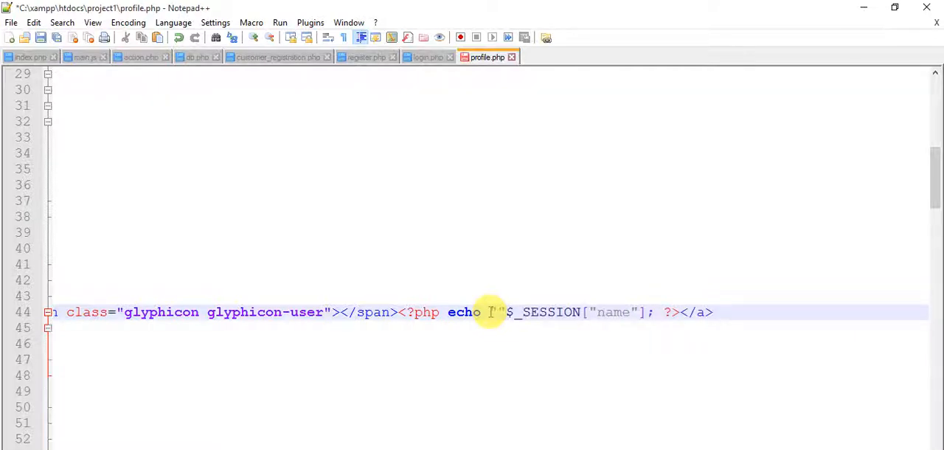
text(Hi,)
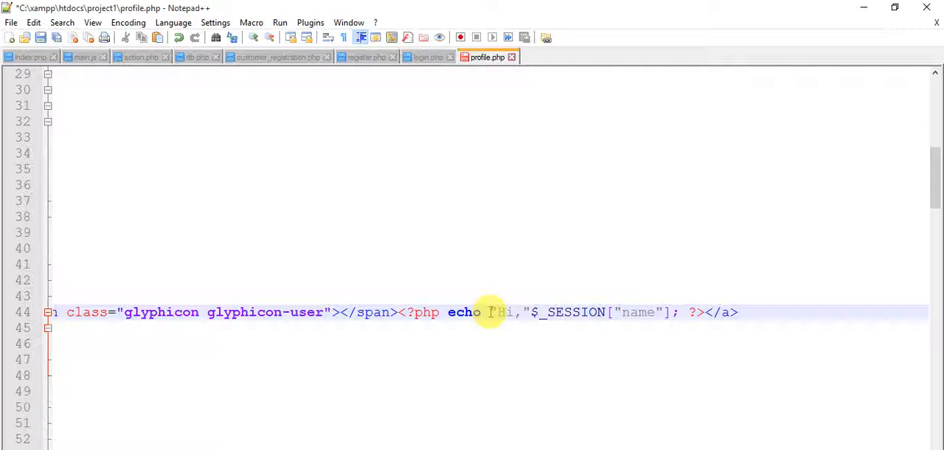
text(.)
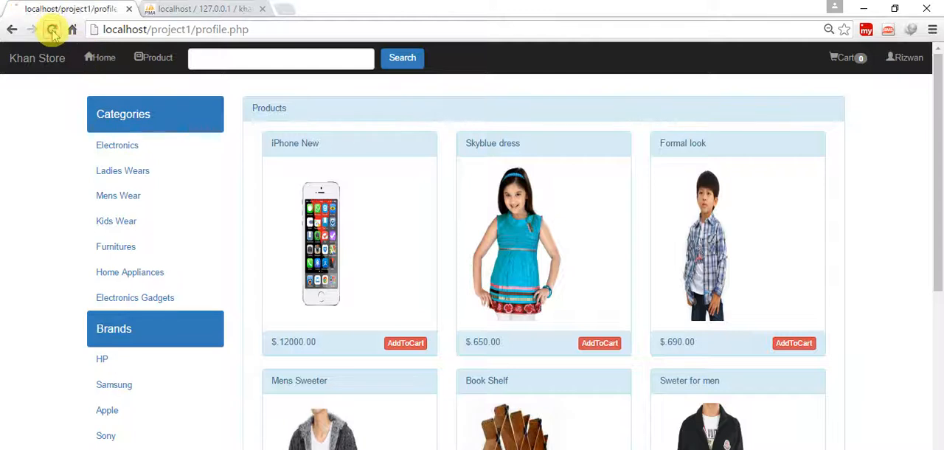
click(52, 30)
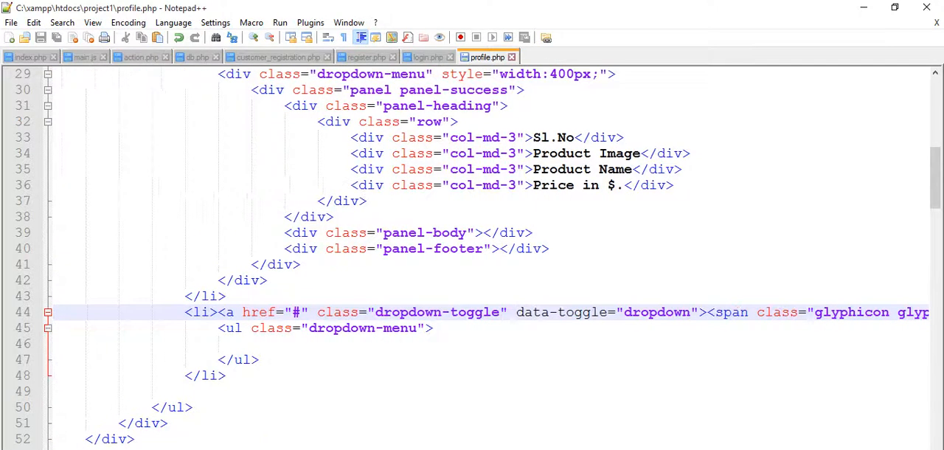
- Add a Cart <li><a> item with a shopping-cart glyphicon span to the dropdown list
click(269, 344)
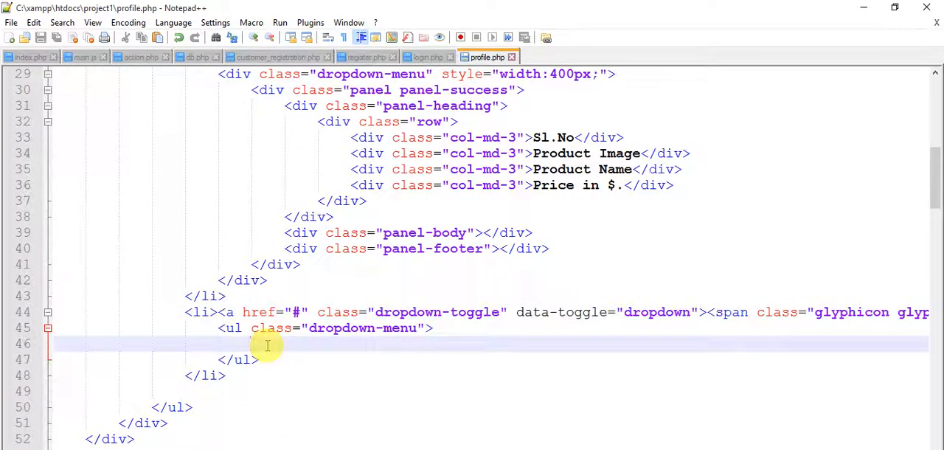
text(<li></li>)
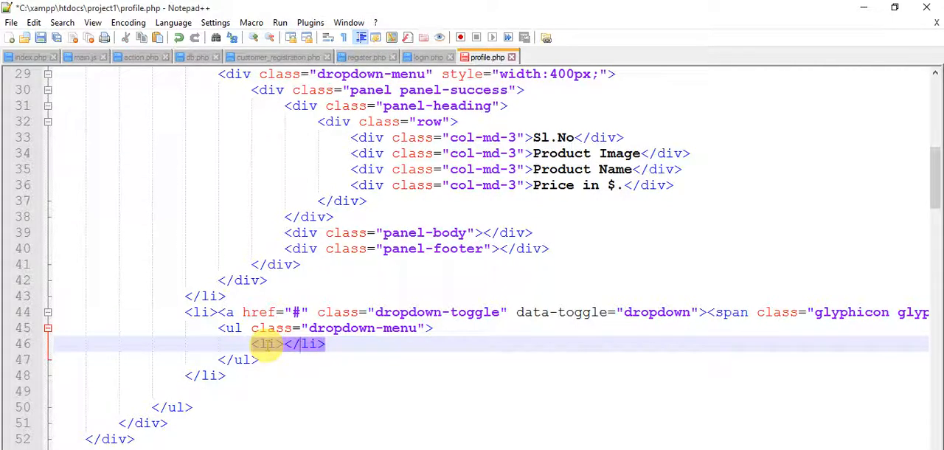
text(<a <)
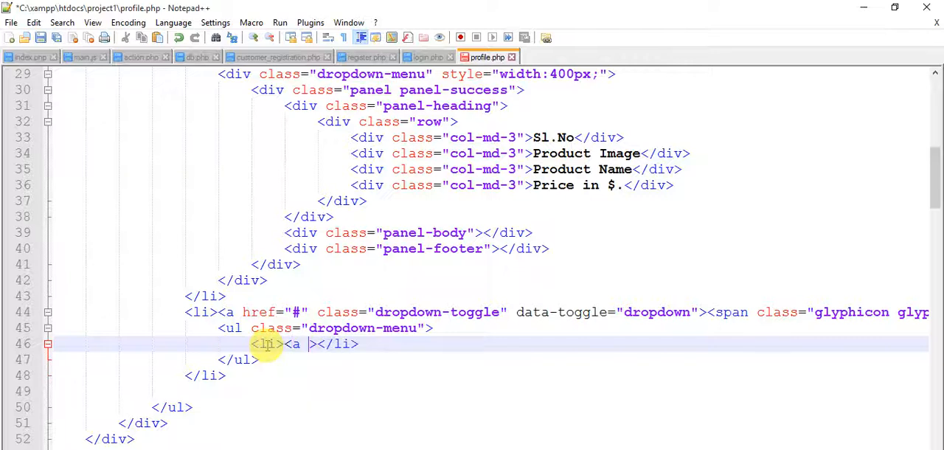
text(href="")
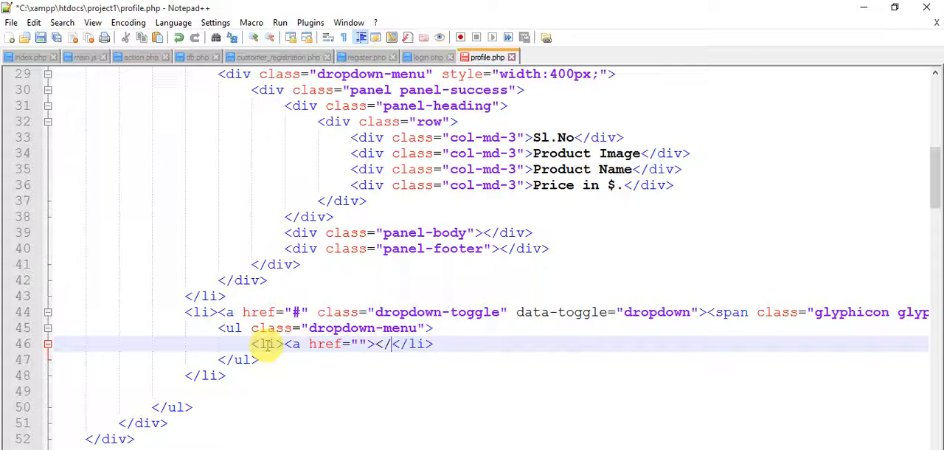
text(a>)
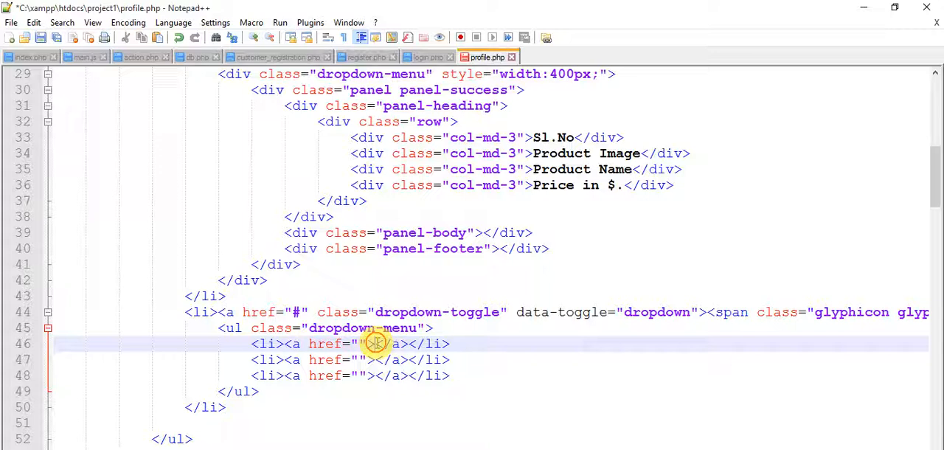
text(Cart)
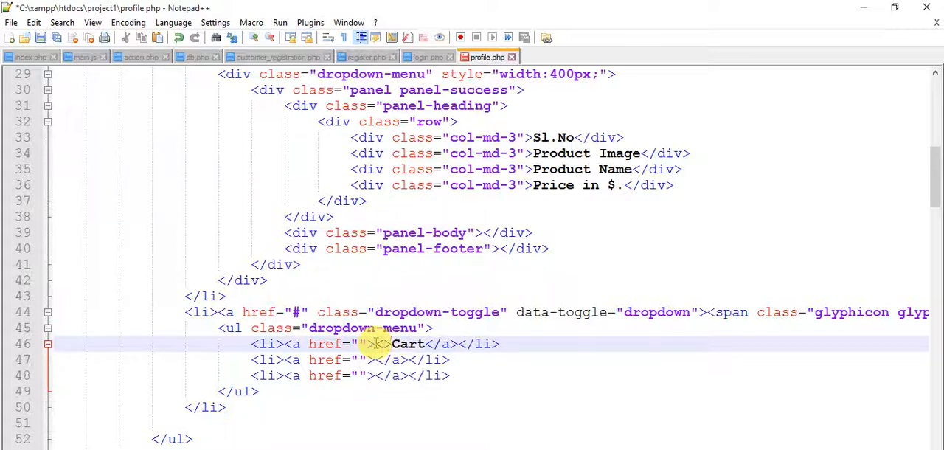
text(span class)
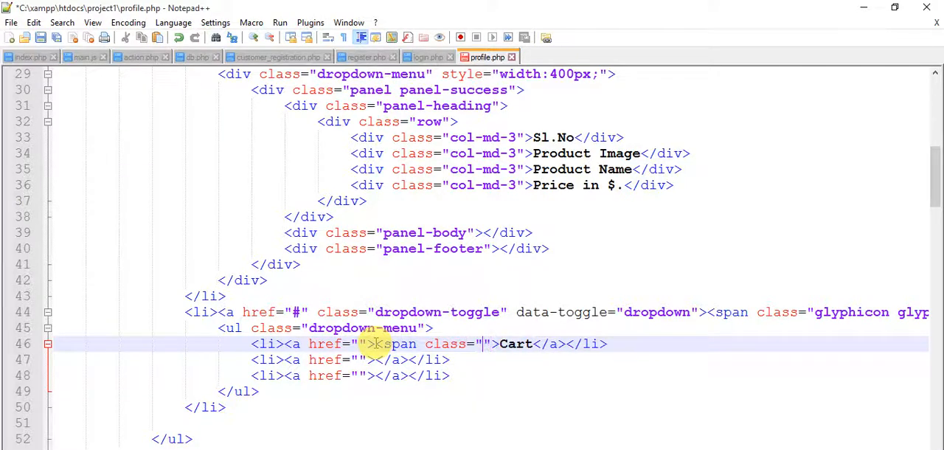
text(glyphic)
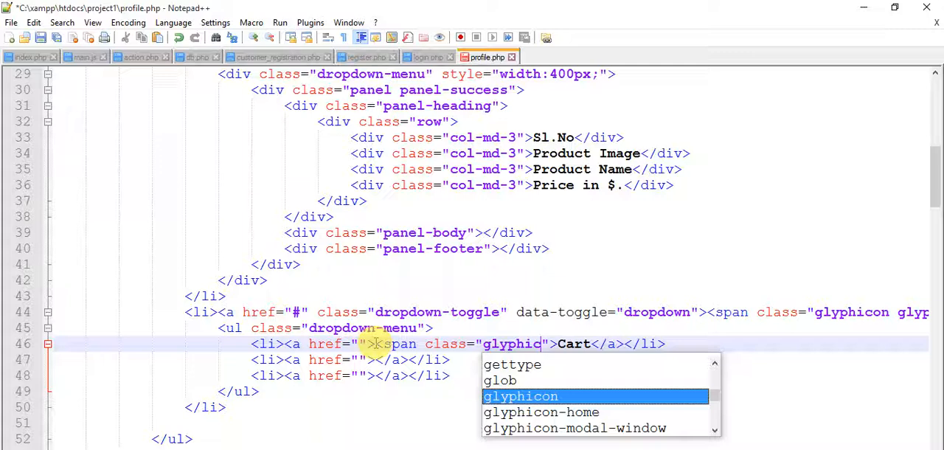
text(glyphicon-shoppin)
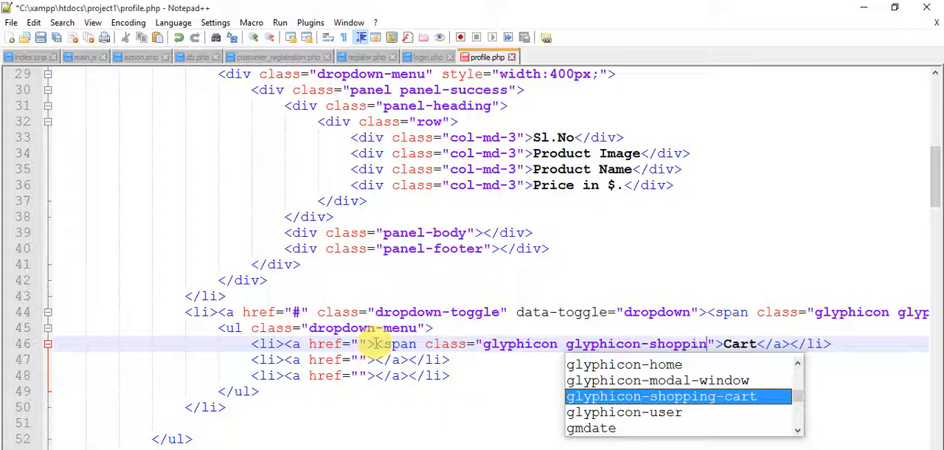
text(-cart)
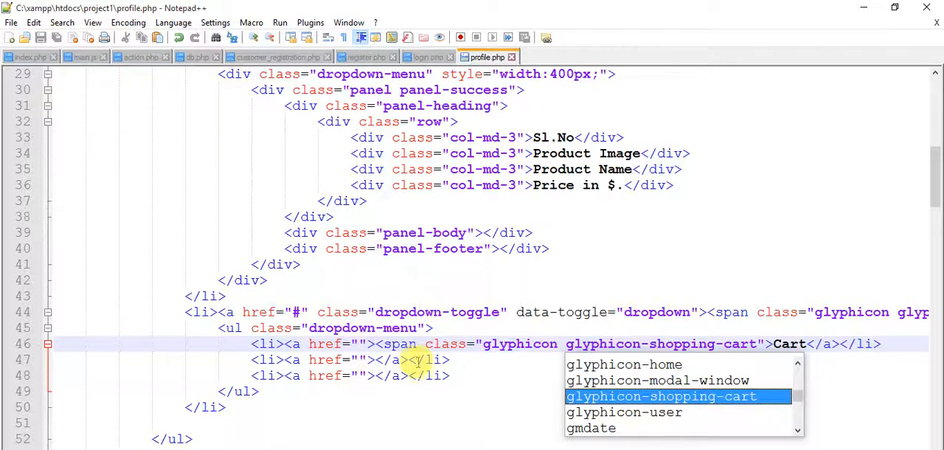
- Label the second and third dropdown links 'Chnage Password' and 'Logout'
text(Chnage Pa)
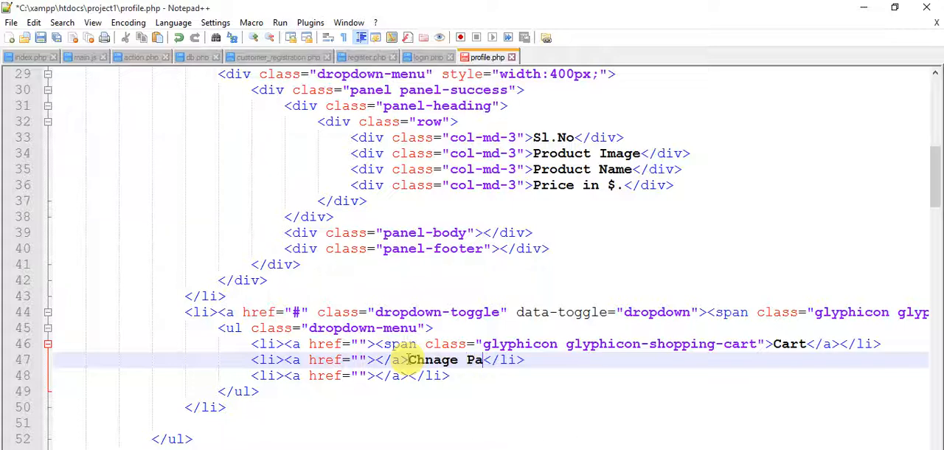
text(ssword)
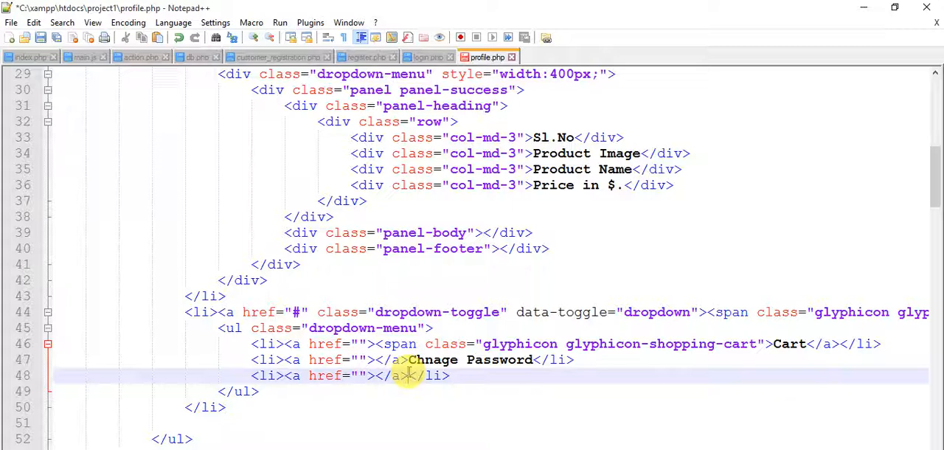
text(Logout)
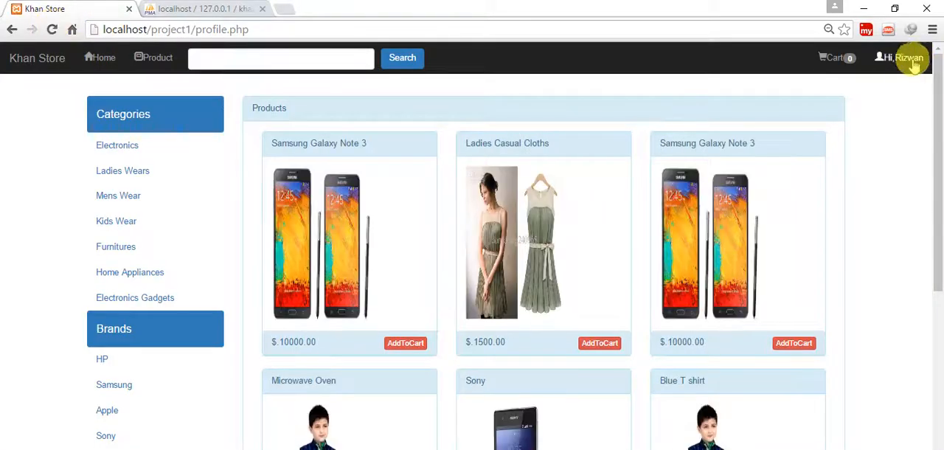
click(898, 58)
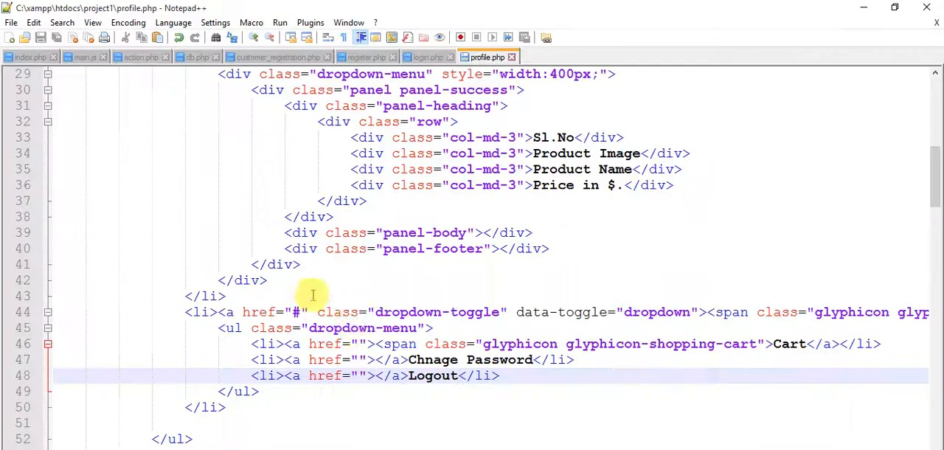
mouse_move(327, 343)
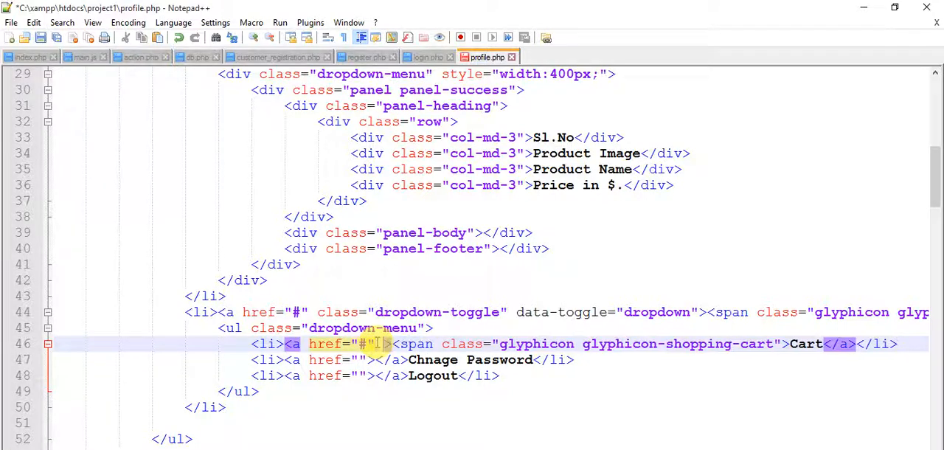
- Give the Cart anchor style="text-decoration:none; color:blue;"
text(style=")
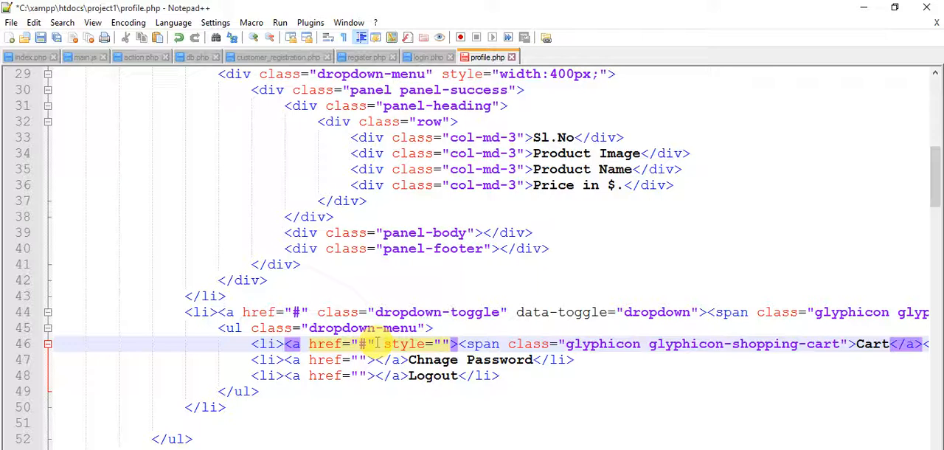
text(text-)
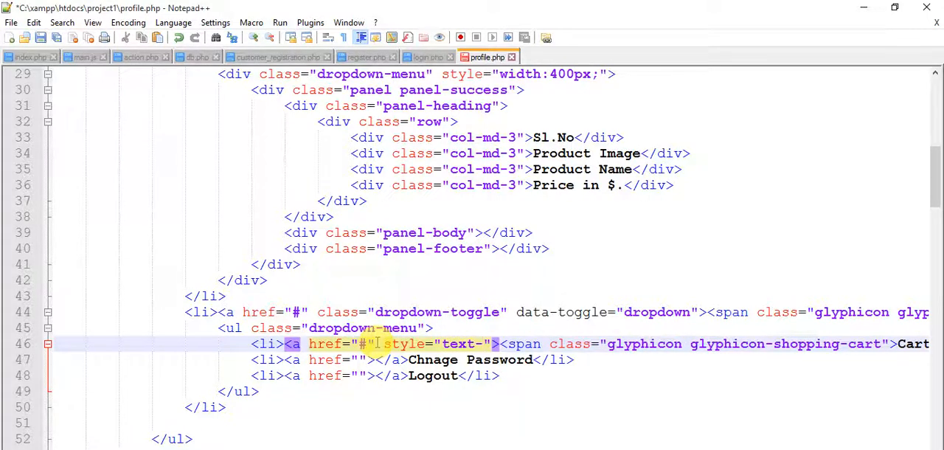
text(decoration)
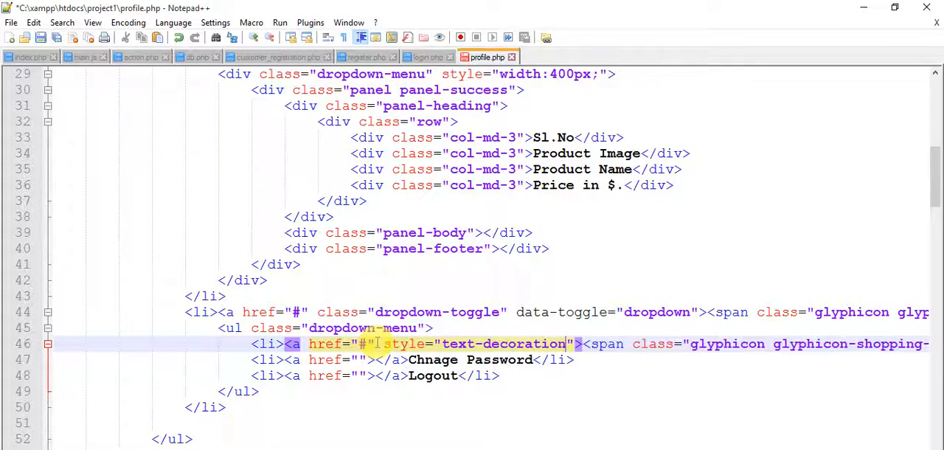
text(:none;)
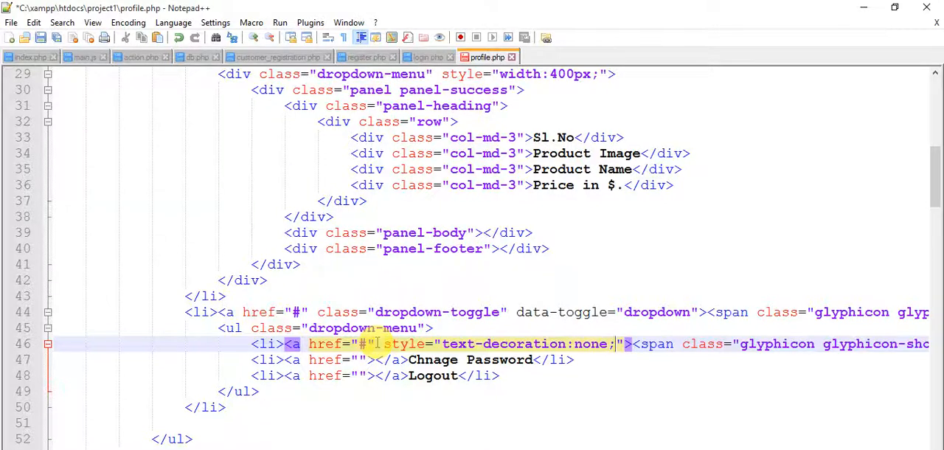
text(color)
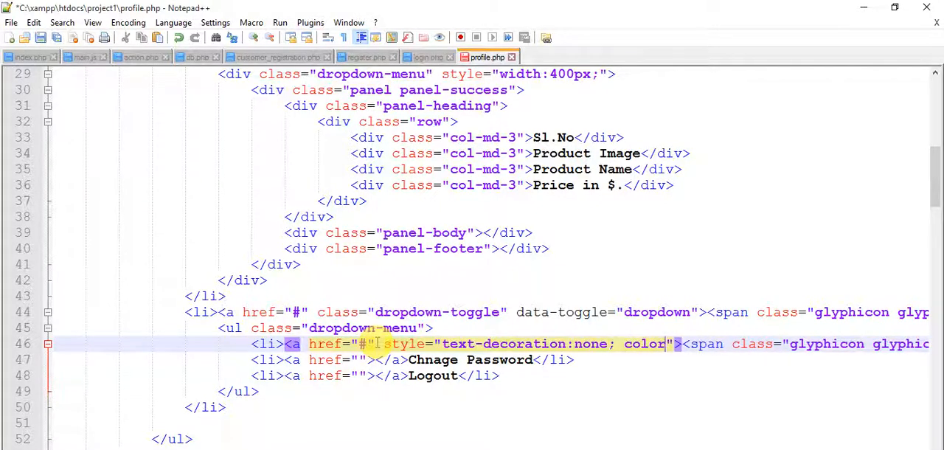
text(;)
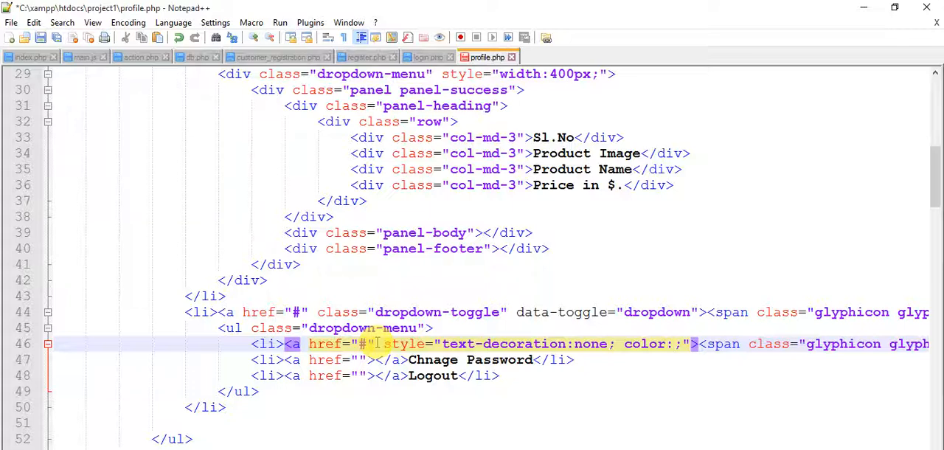
text(blue)
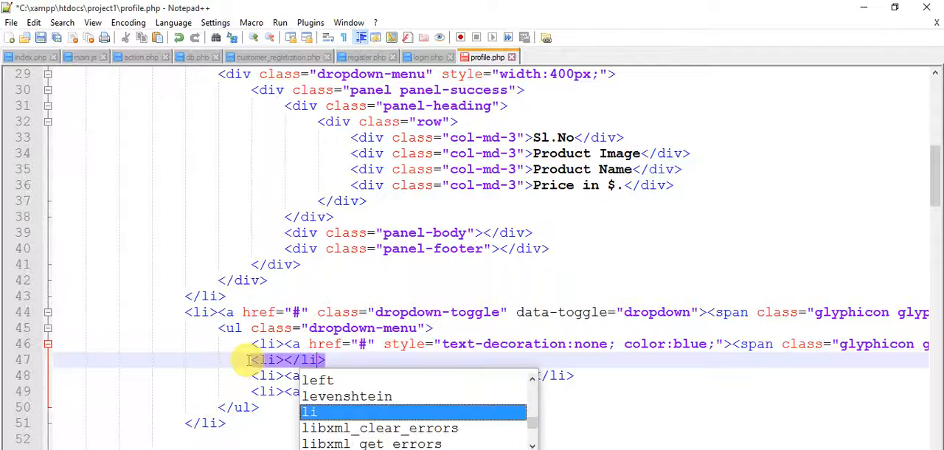
- Insert <li class="divider"></li> items between the dropdown links
text(class=")
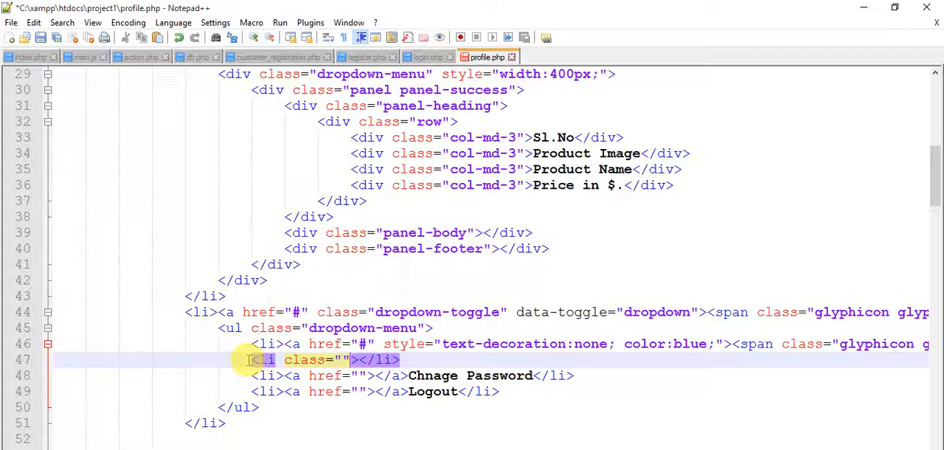
text(divider)
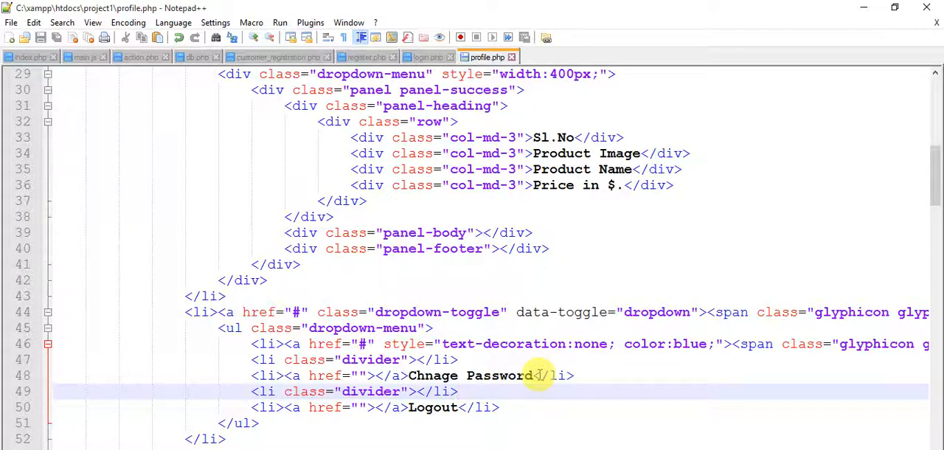
mouse_move(628, 359)
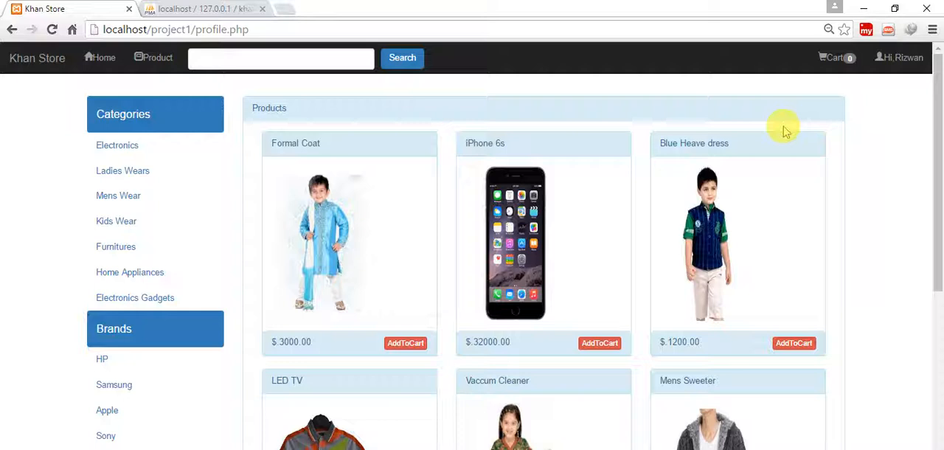
click(900, 57)
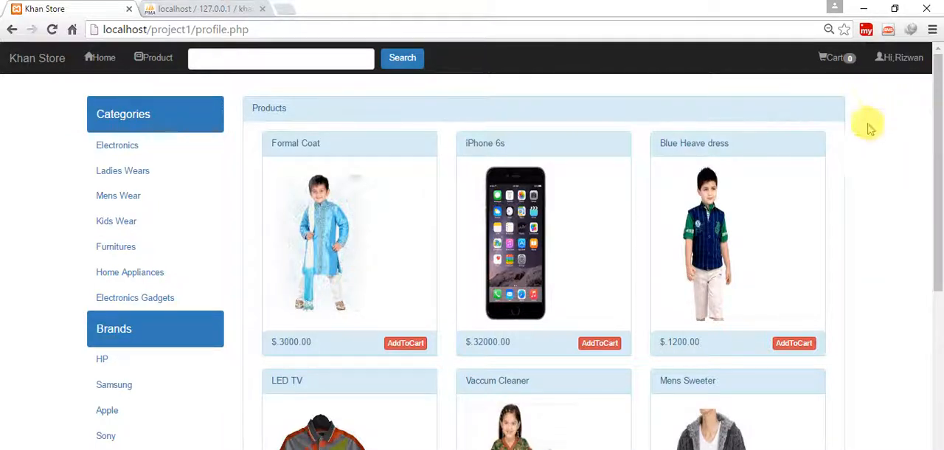
click(900, 57)
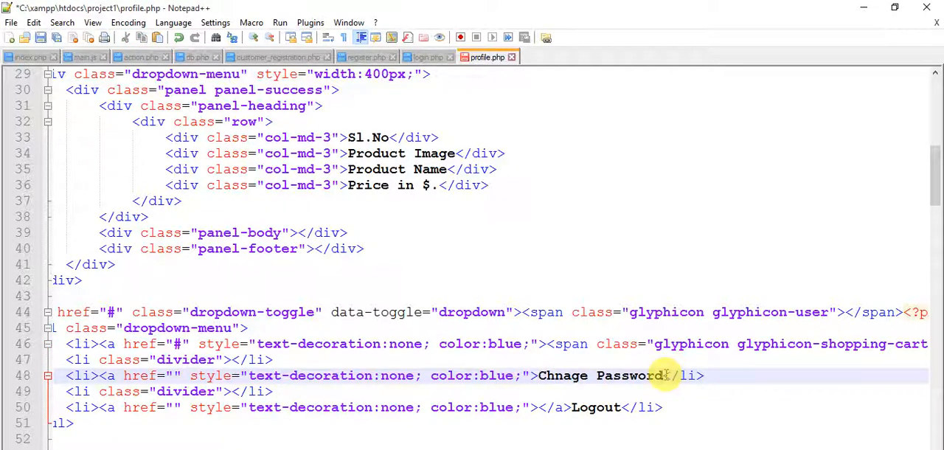
- Close the Chnage Password and Logout anchors with </a> after copying the blue style
text(</a>)
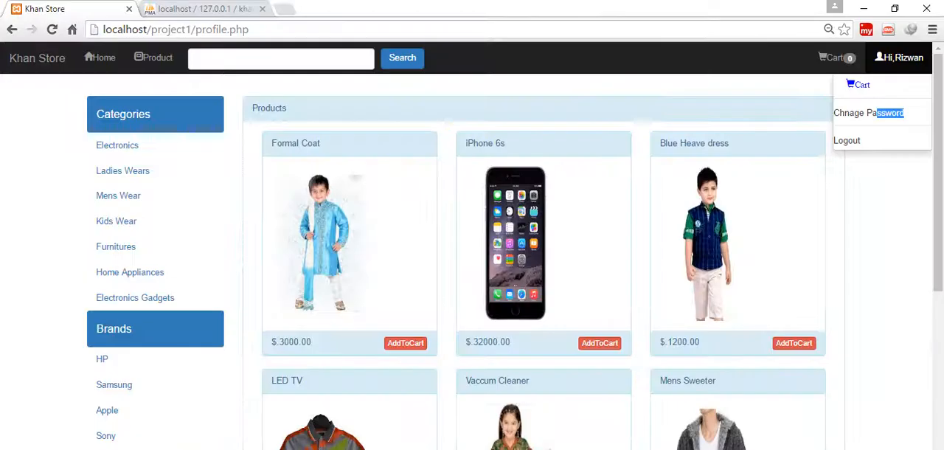
- Reload the profile page and open the 'Hi, user' dropdown showing blue Cart, Chnage Password and Logout
click(52, 30)
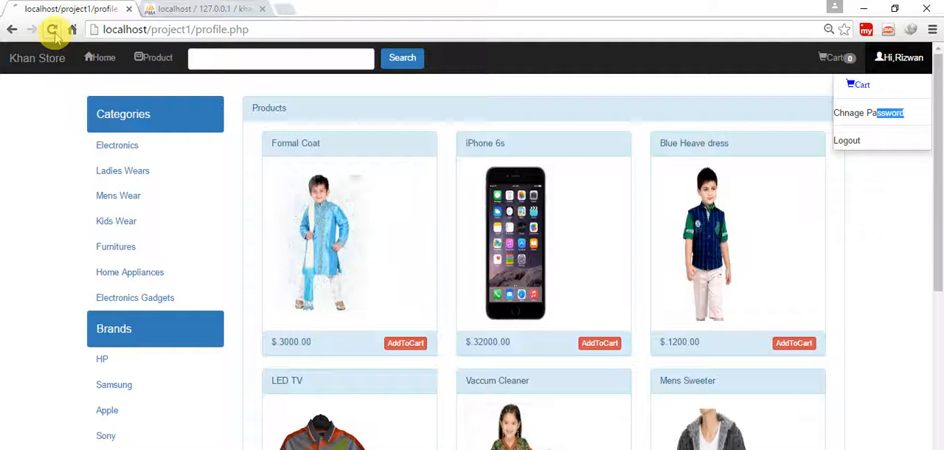
click(51, 30)
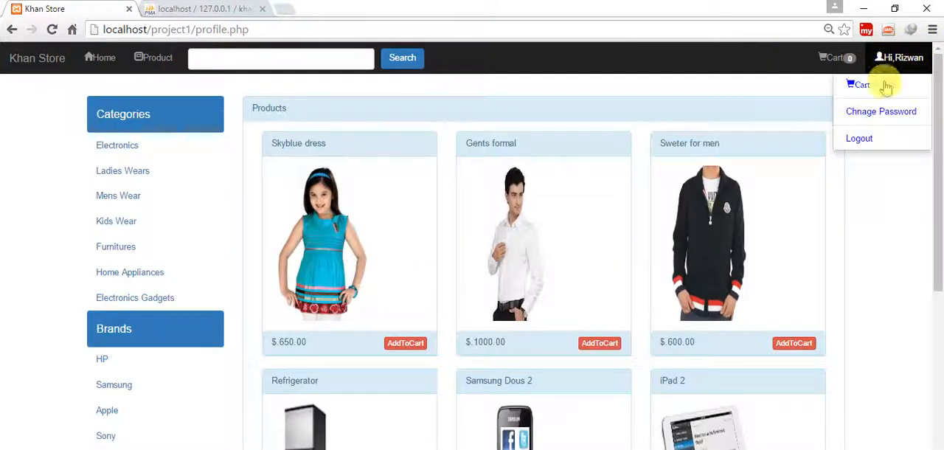
mouse_move(864, 116)
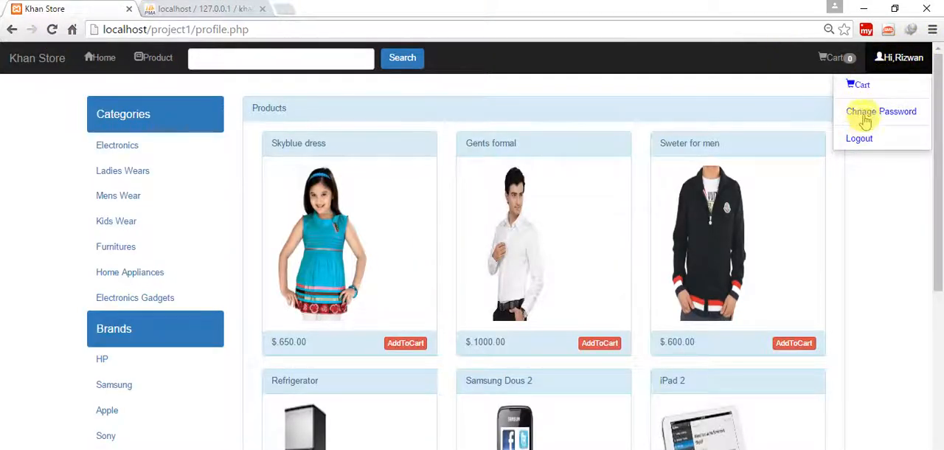
mouse_move(862, 85)
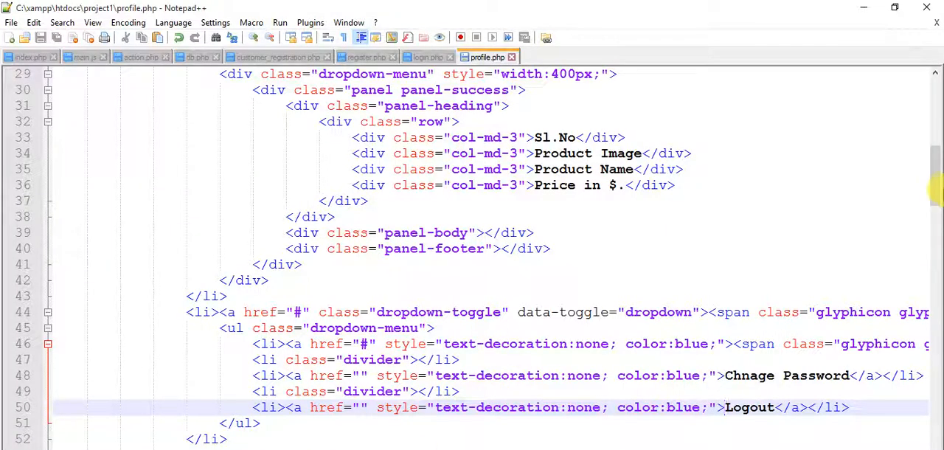
scroll(down, 3)
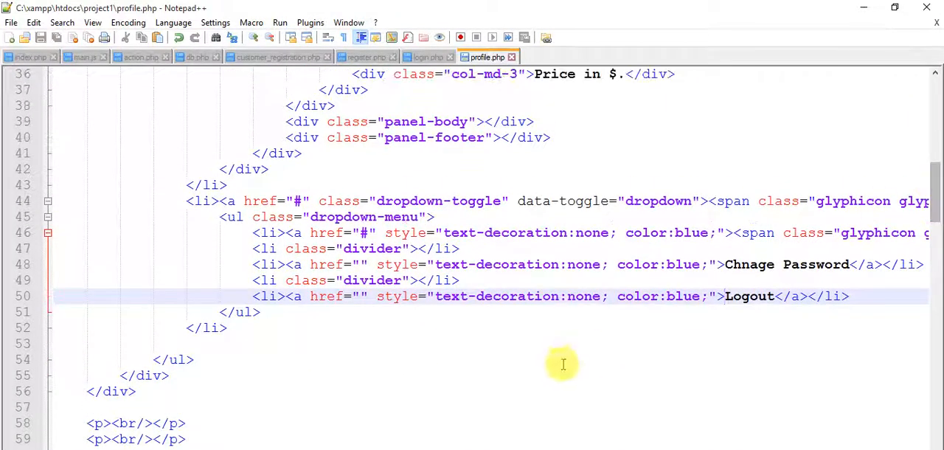
mouse_move(483, 401)
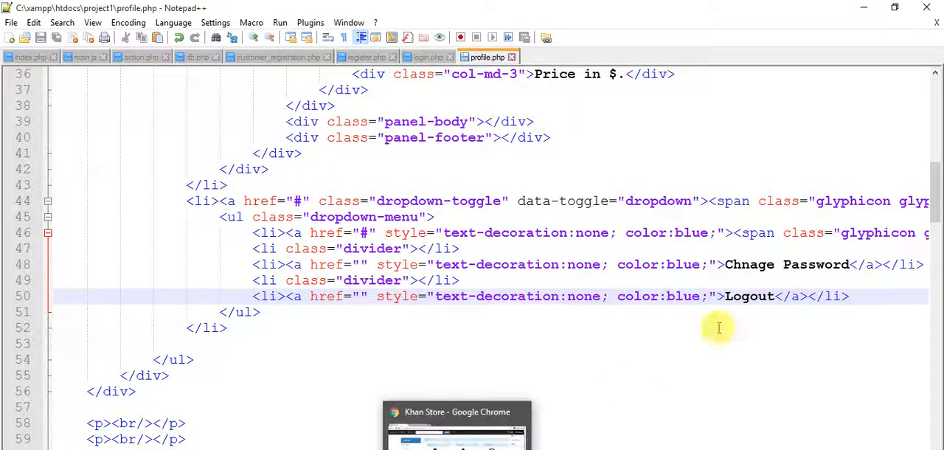
mouse_move(532, 425)
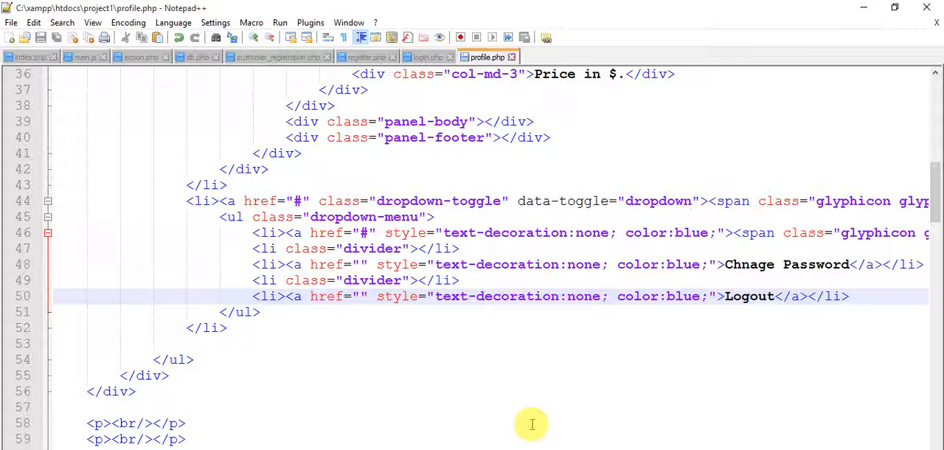